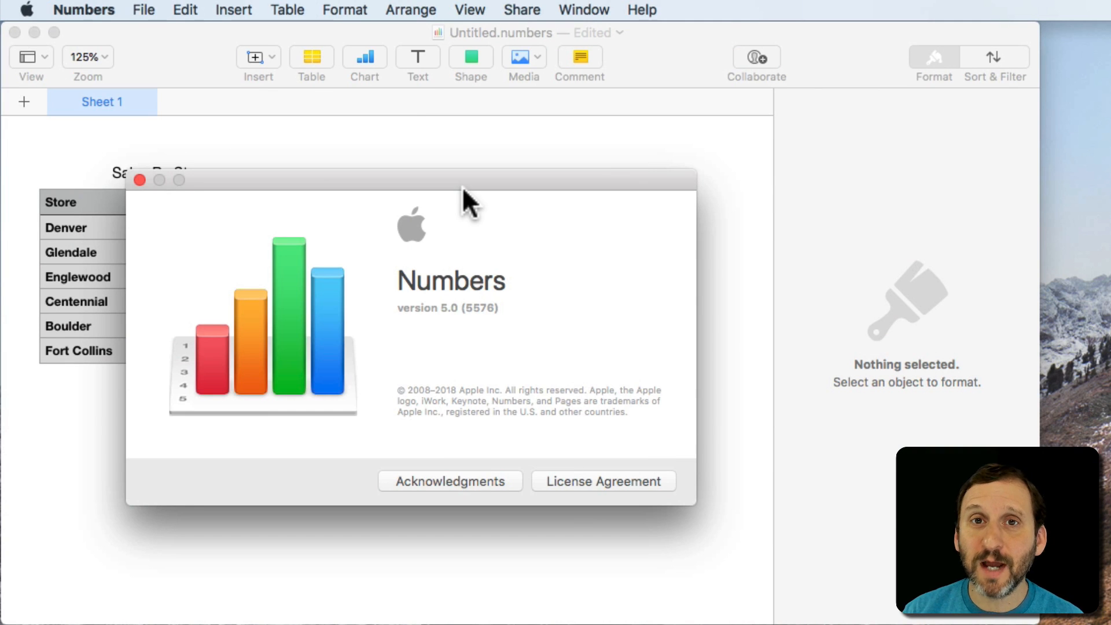
pyautogui.moveTo(422, 301)
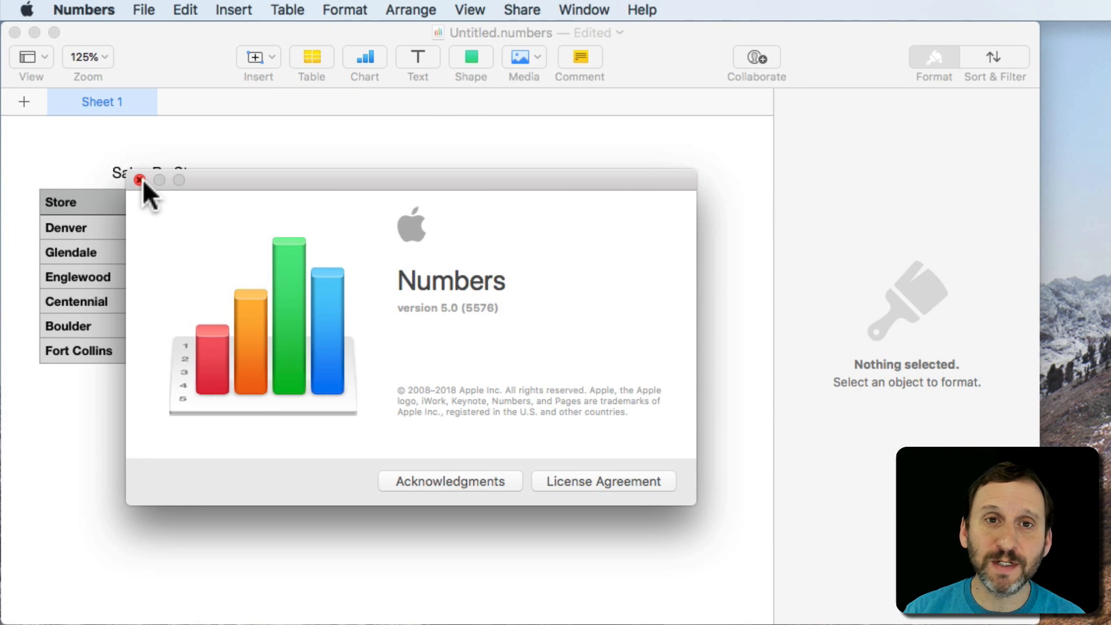
# Step: Close the About Numbers window to reveal the Sales By Store table
pyautogui.click(140, 179)
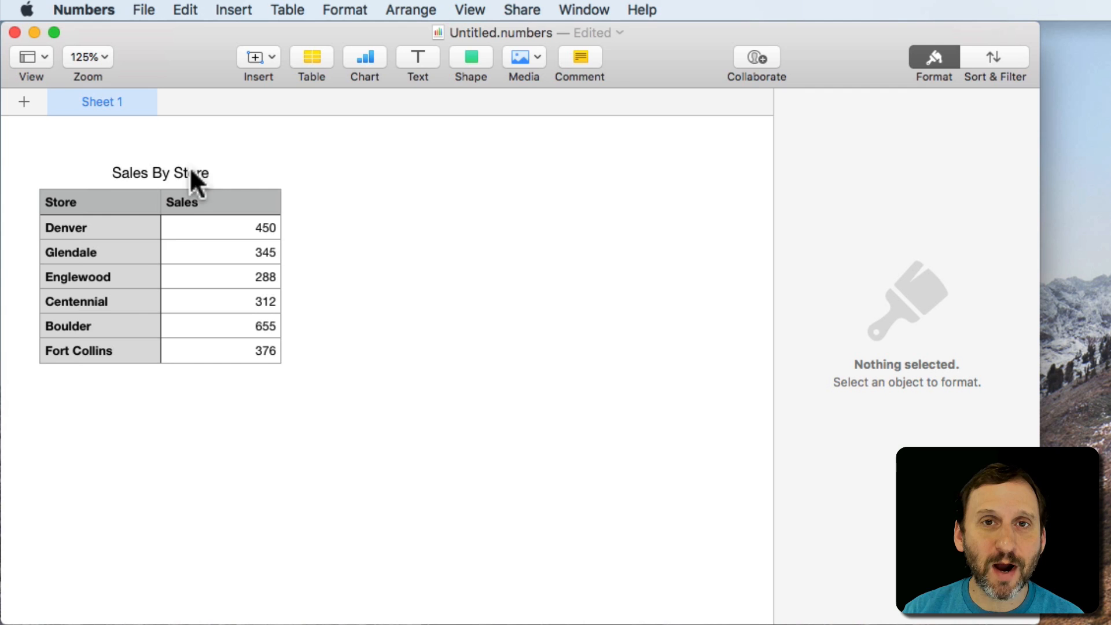
pyautogui.moveTo(92, 214)
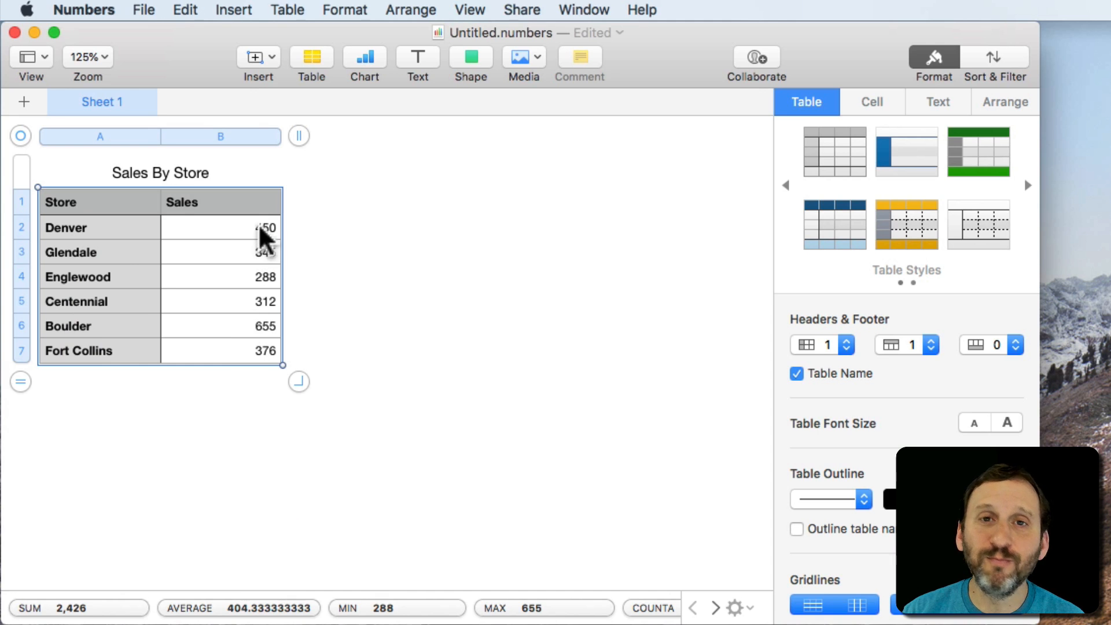
pyautogui.moveTo(414, 131)
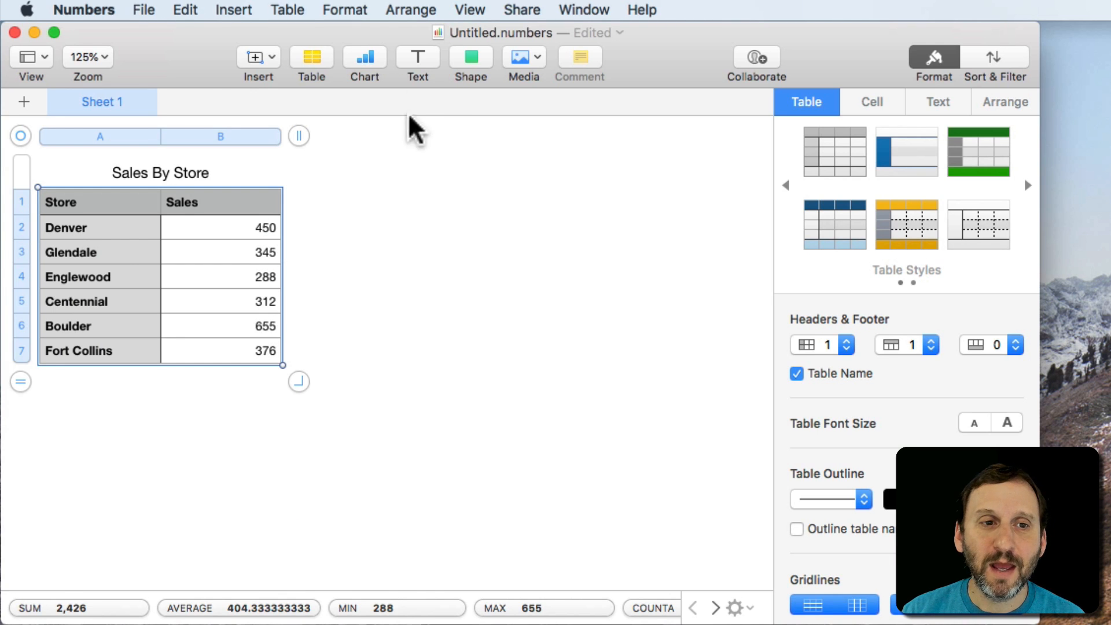
pyautogui.moveTo(90, 263)
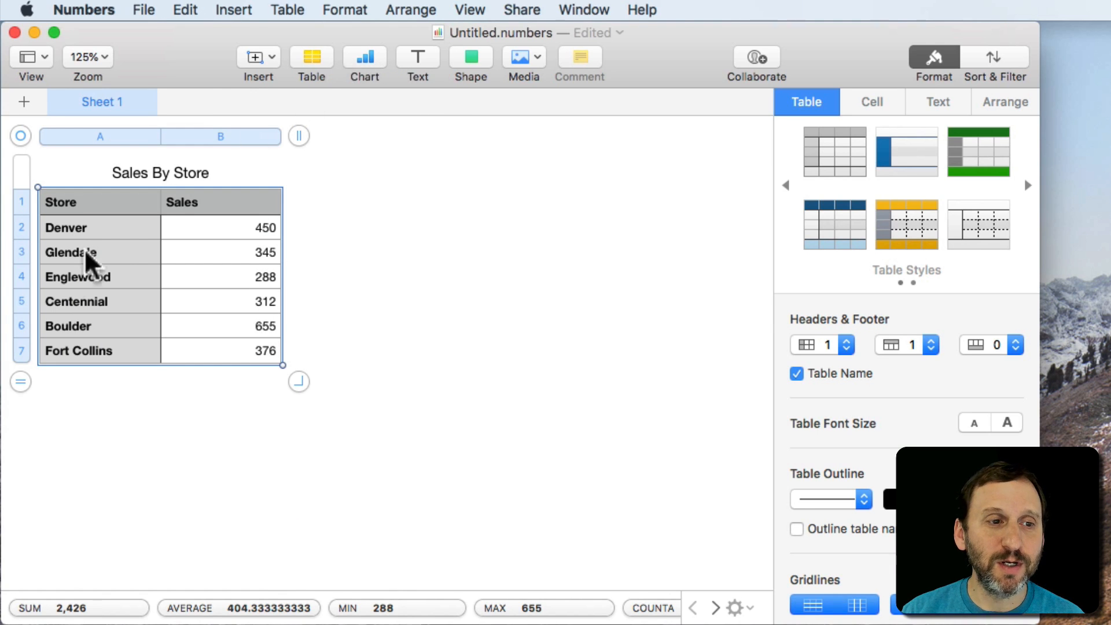
pyautogui.moveTo(303, 237)
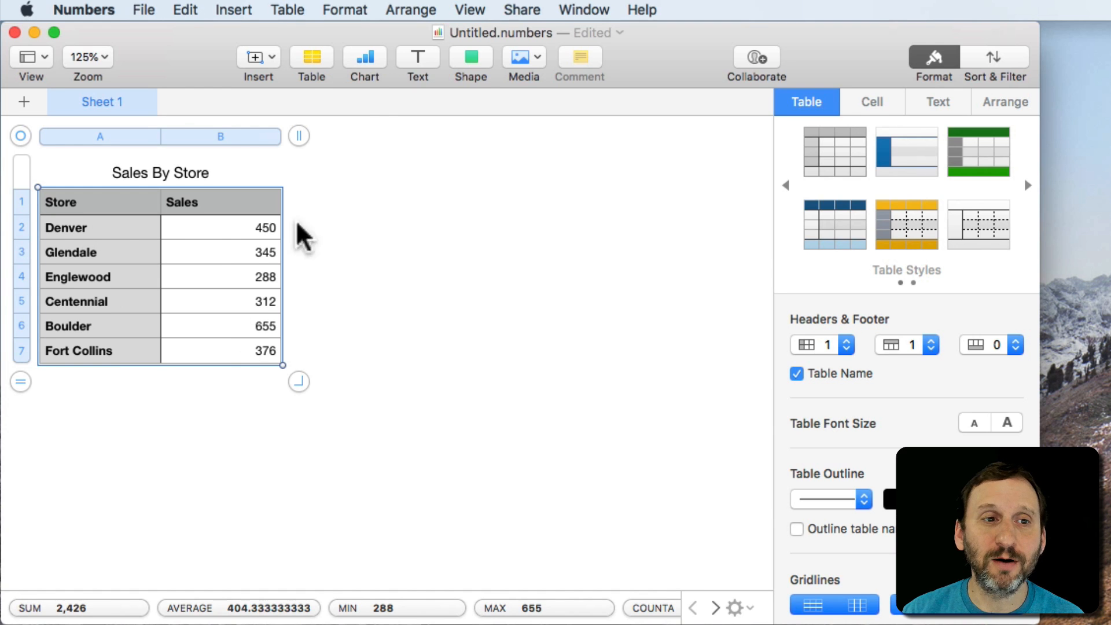
pyautogui.click(364, 56)
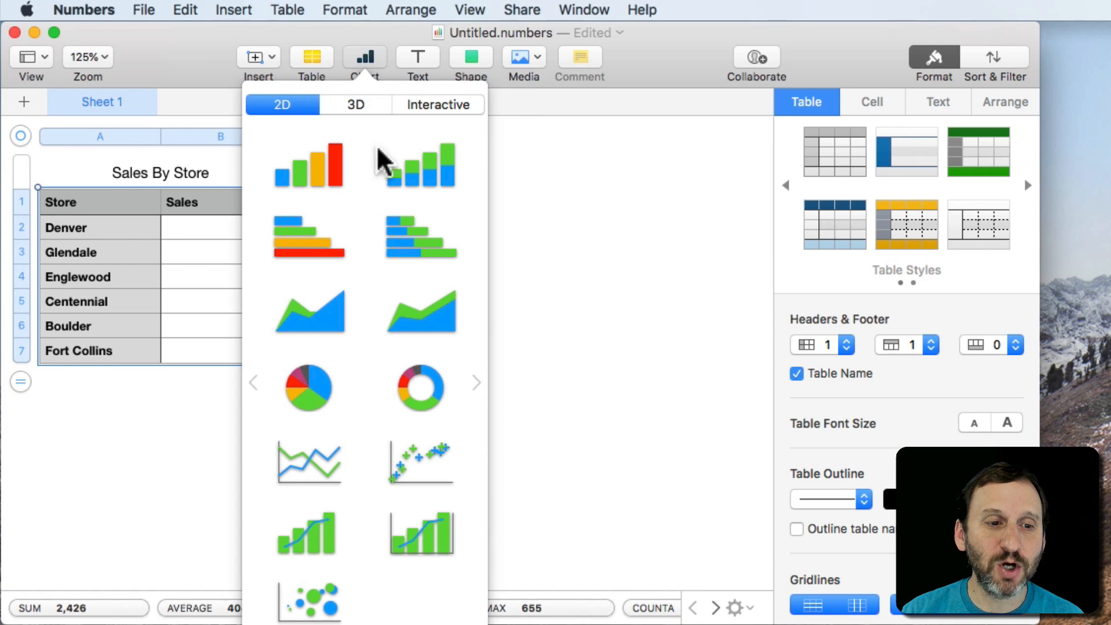
pyautogui.click(308, 388)
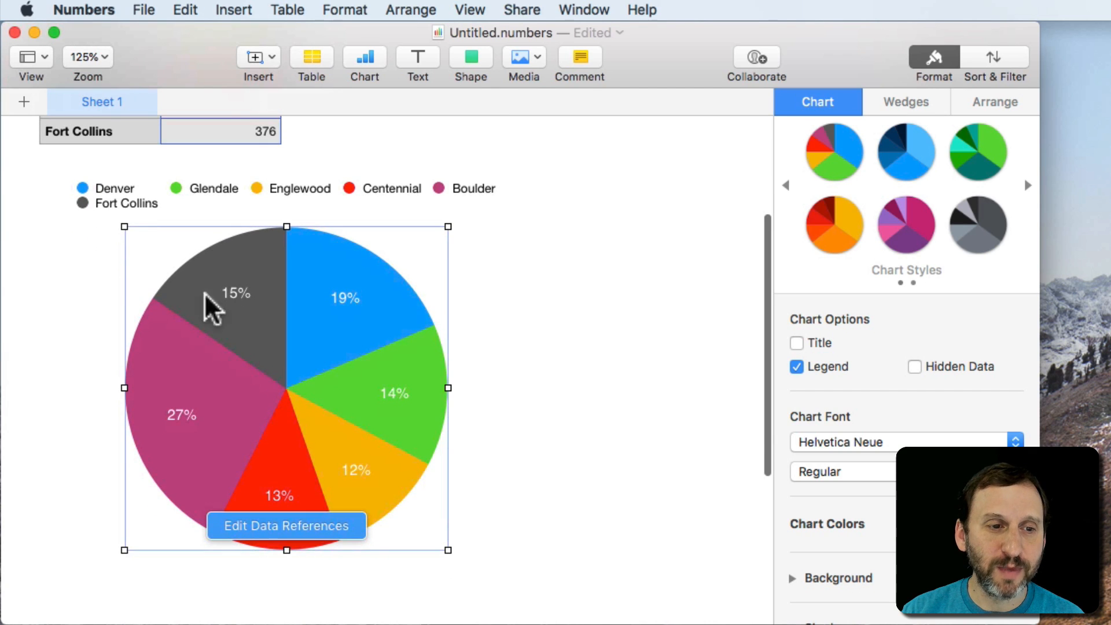
pyautogui.moveTo(294, 507)
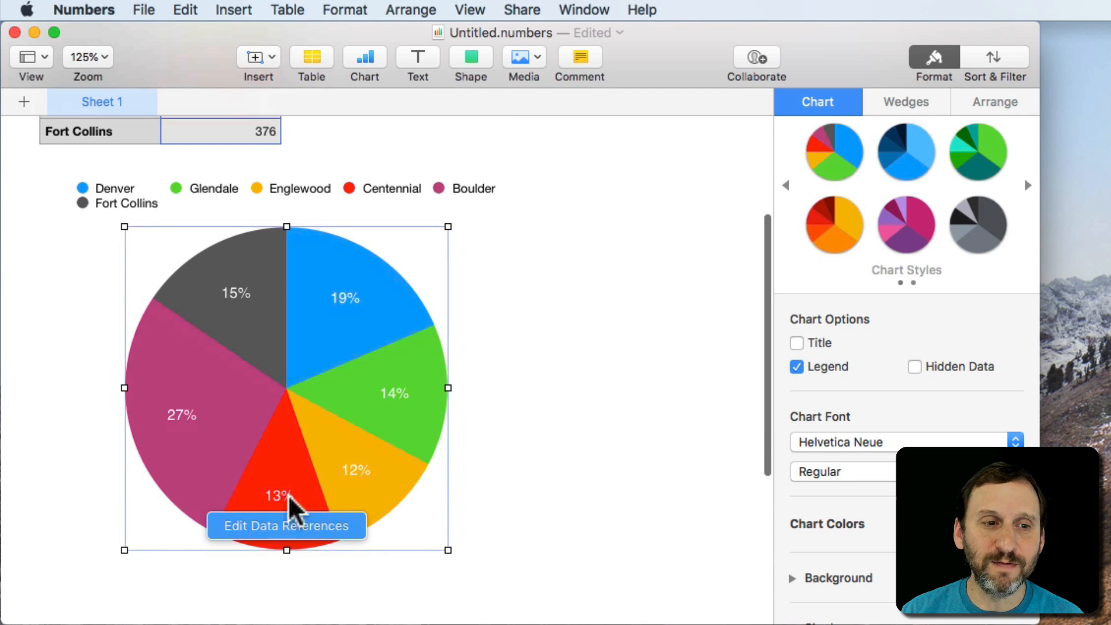
pyautogui.moveTo(294, 475)
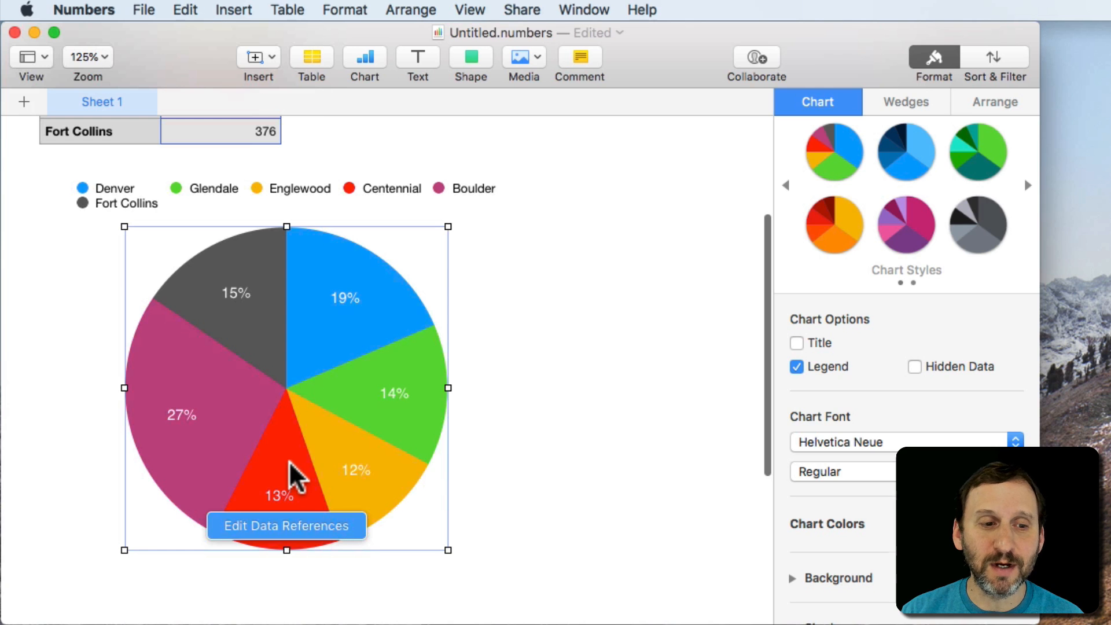
pyautogui.moveTo(177, 411)
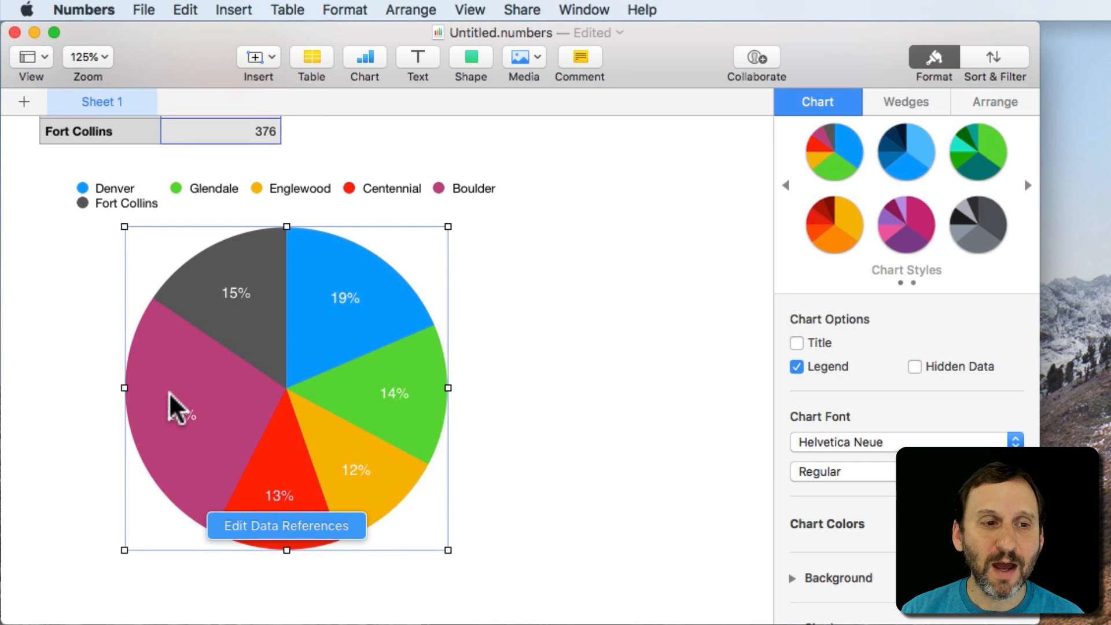
pyautogui.moveTo(454, 375)
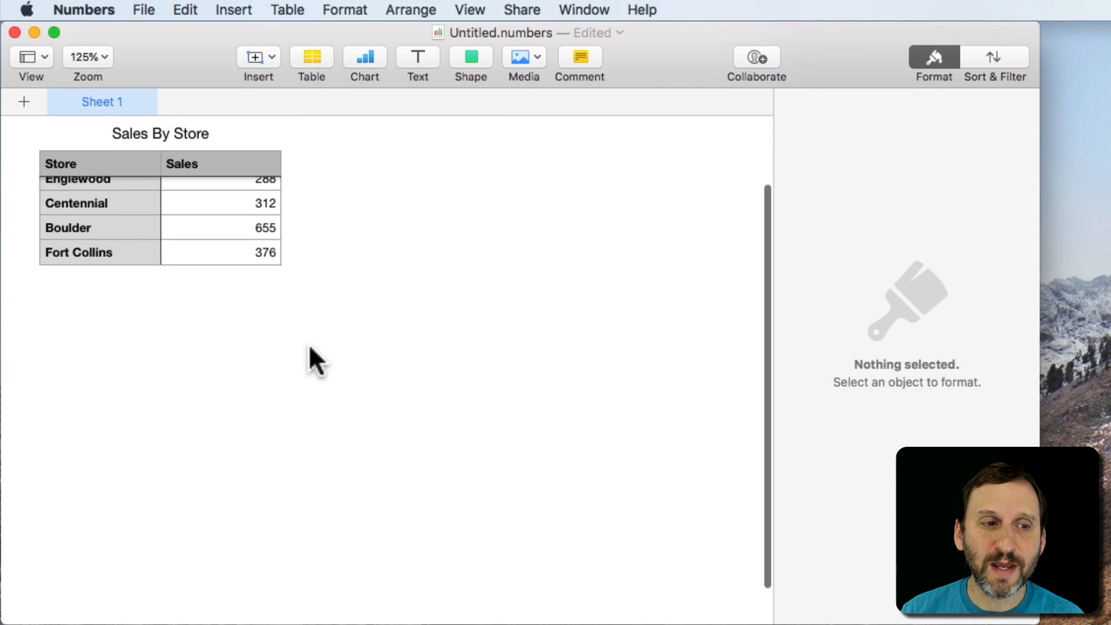
# Step: Insert a 2D donut chart of the Sales By Store data from the Chart gallery
pyautogui.scroll(3)
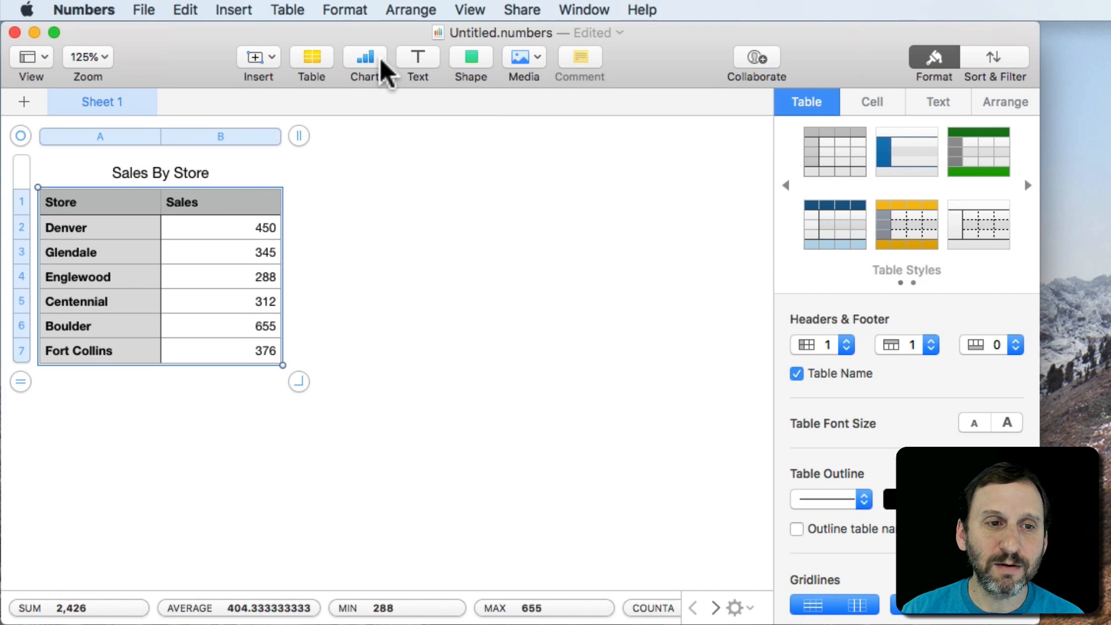
pyautogui.click(365, 57)
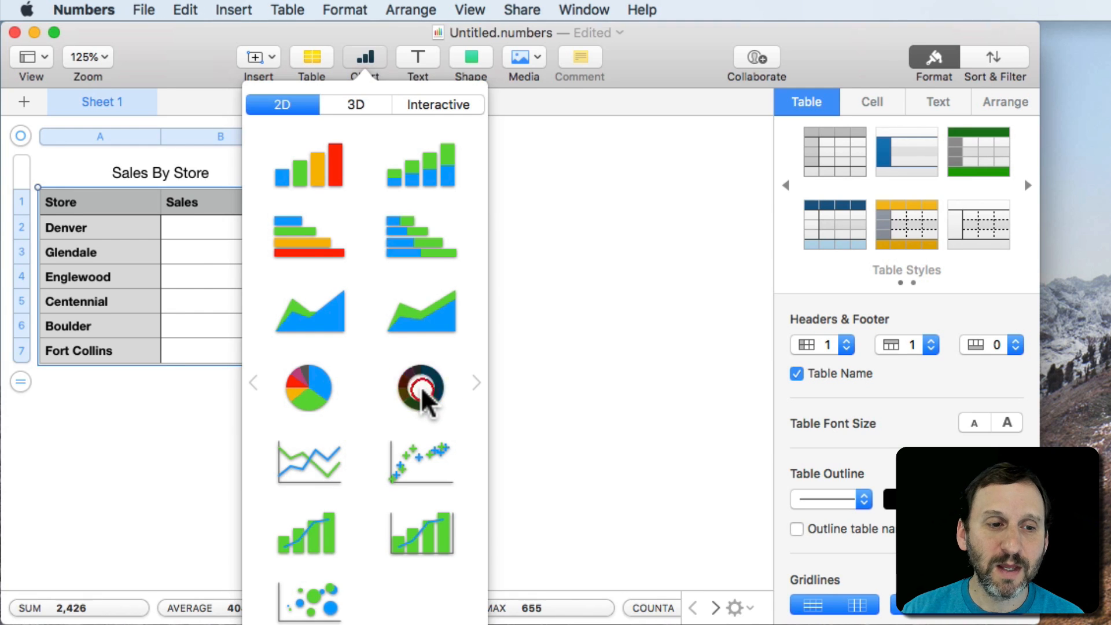
pyautogui.click(419, 389)
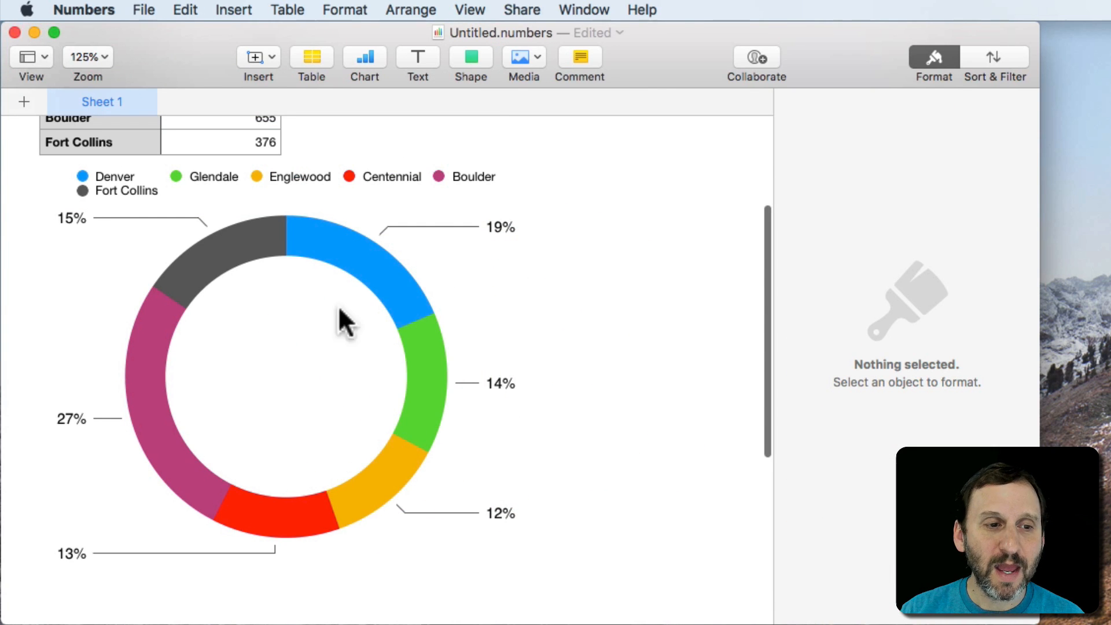
pyautogui.moveTo(296, 294)
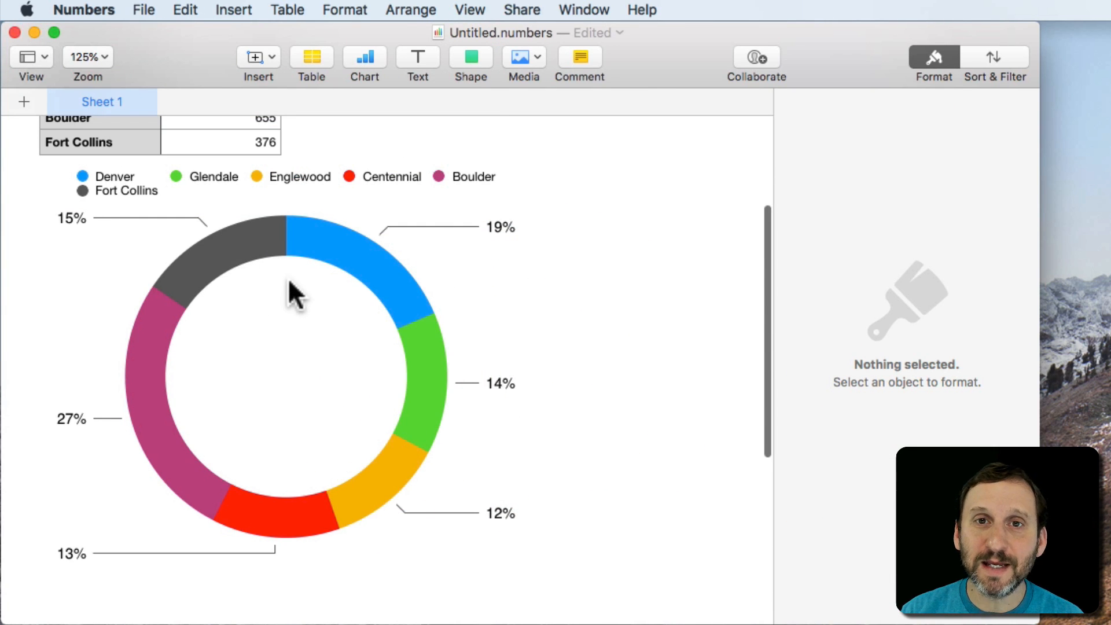
pyautogui.moveTo(209, 308)
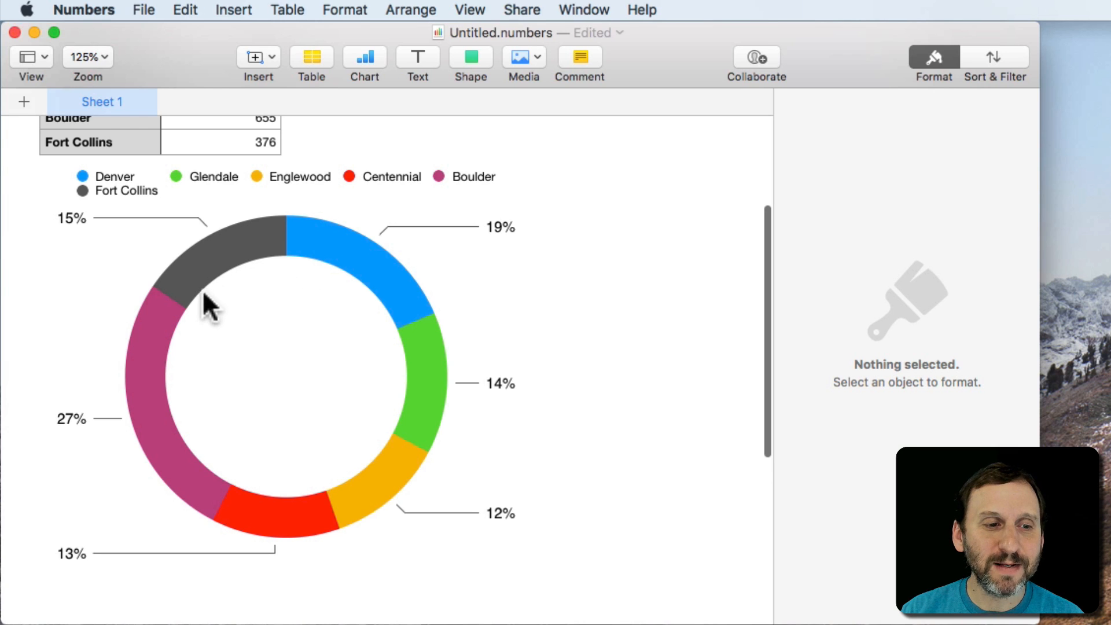
pyautogui.moveTo(280, 277)
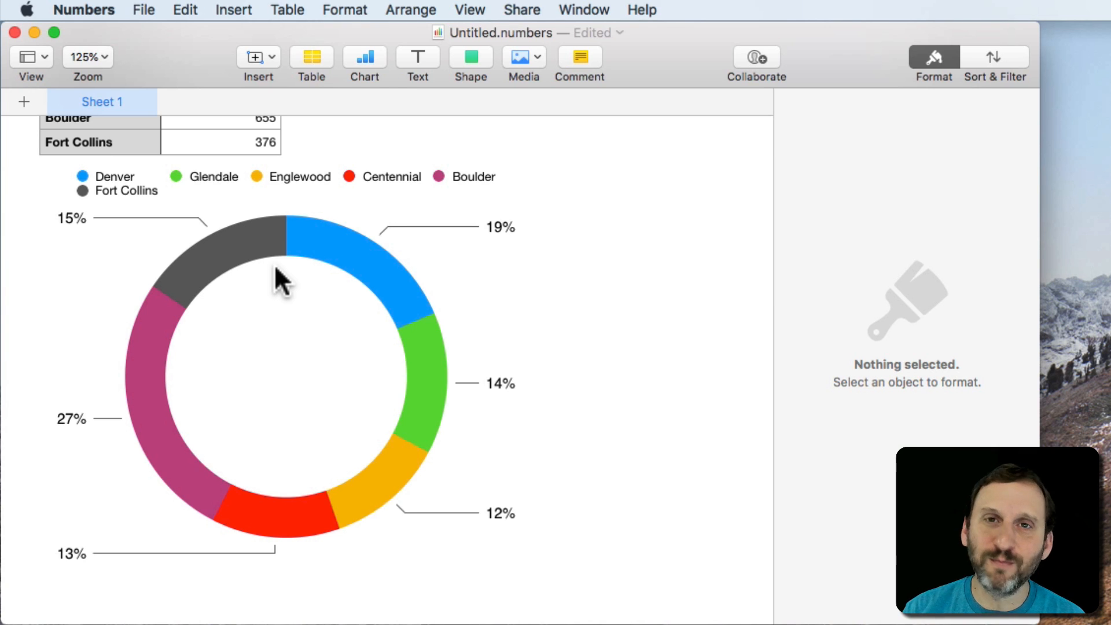
pyautogui.moveTo(310, 532)
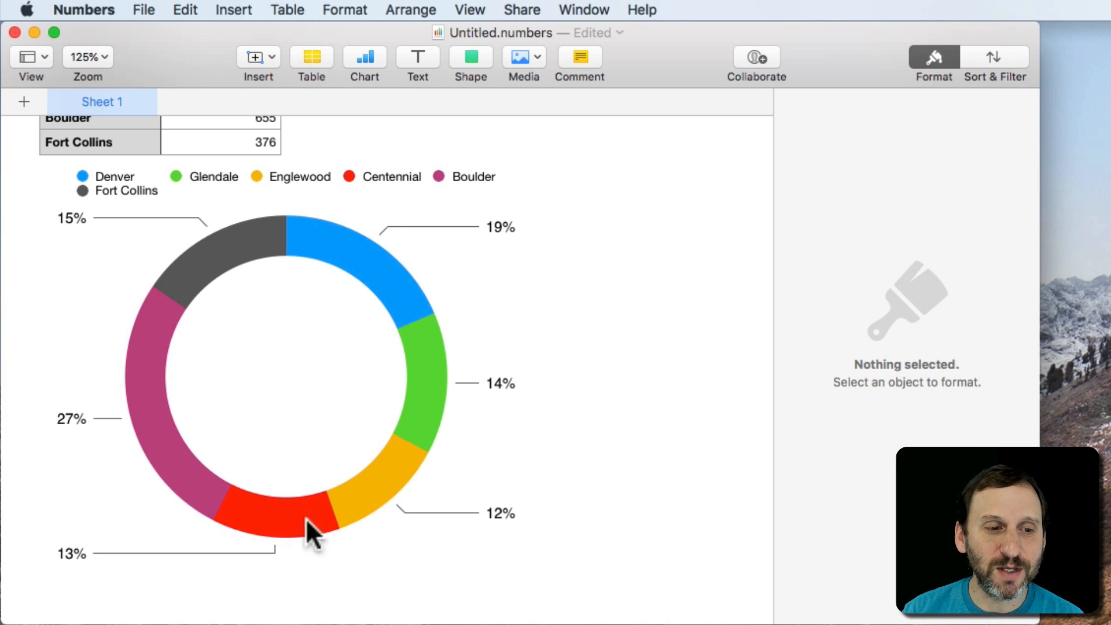
pyautogui.moveTo(353, 485)
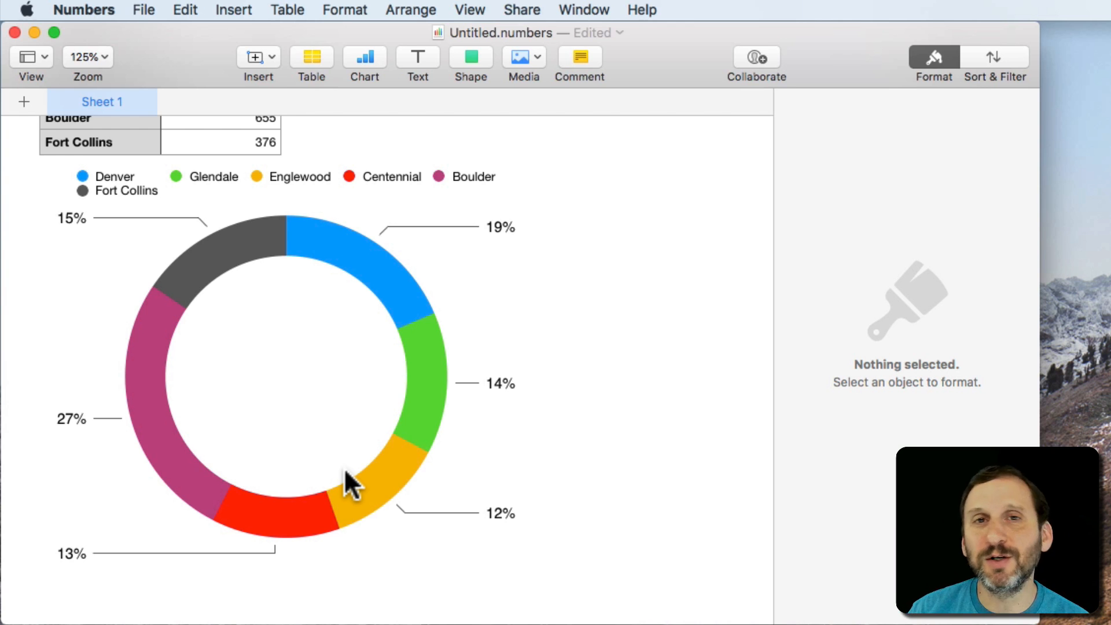
pyautogui.moveTo(303, 386)
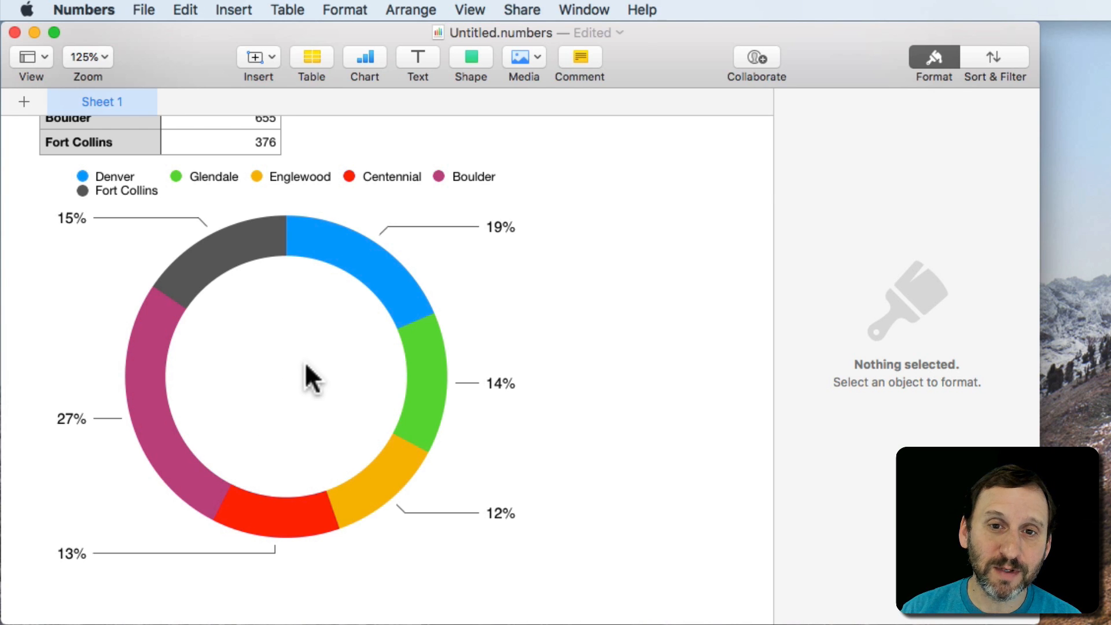
pyautogui.click(287, 375)
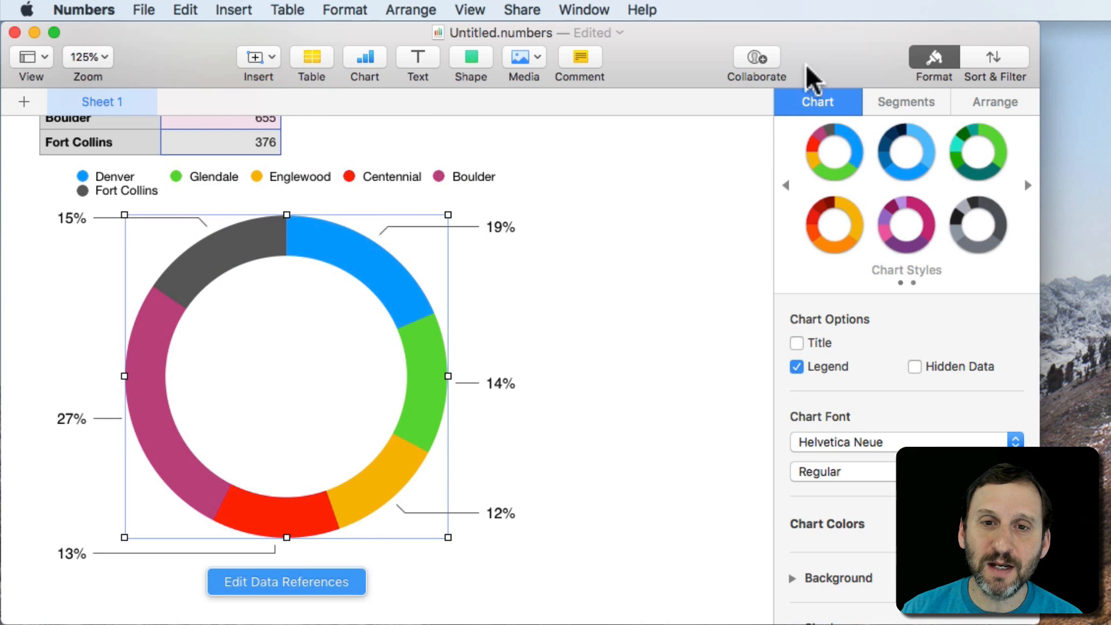
pyautogui.moveTo(818, 117)
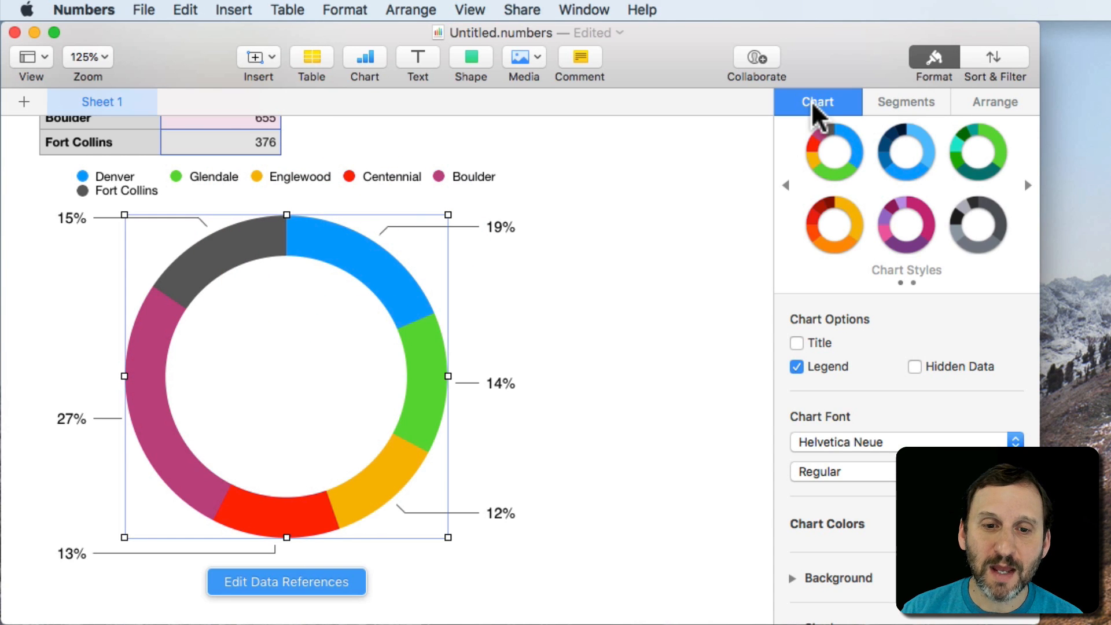
pyautogui.click(796, 343)
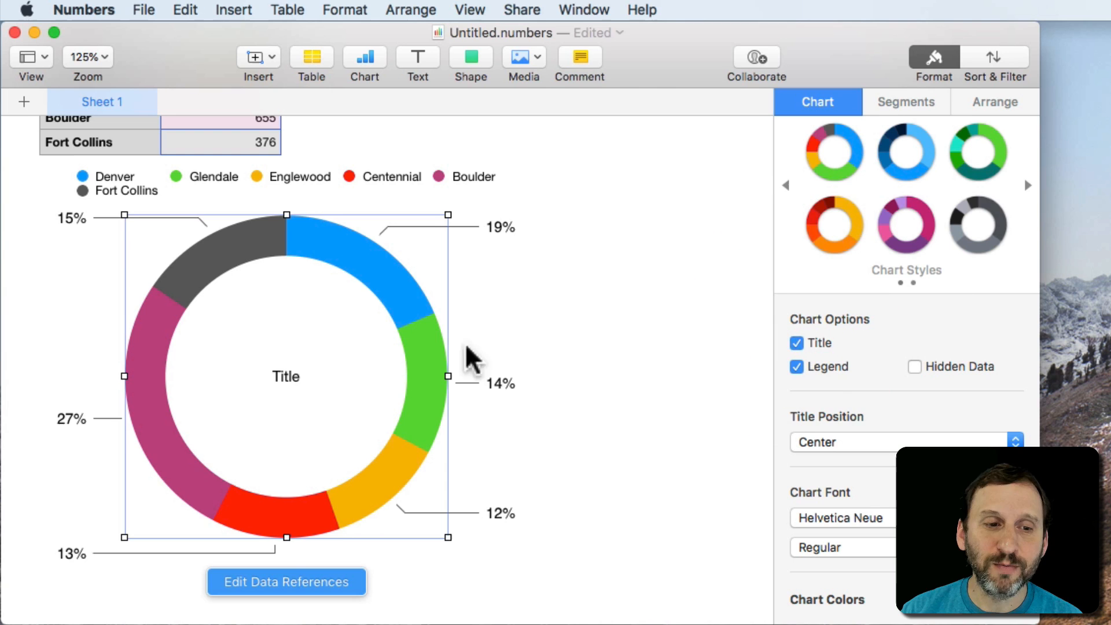
pyautogui.moveTo(319, 390)
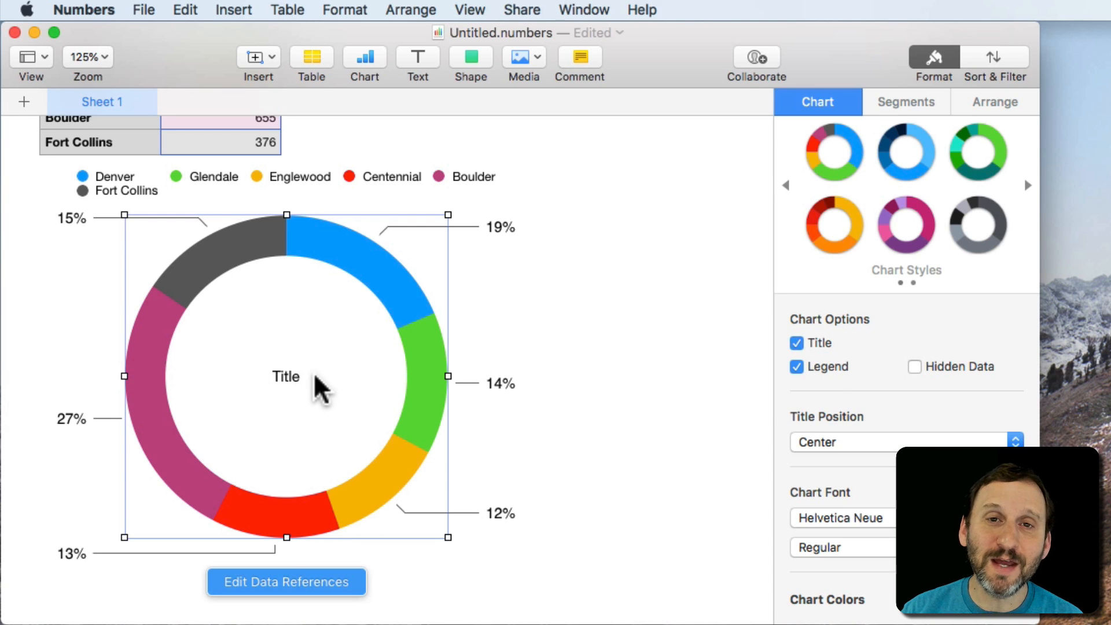
pyautogui.moveTo(348, 194)
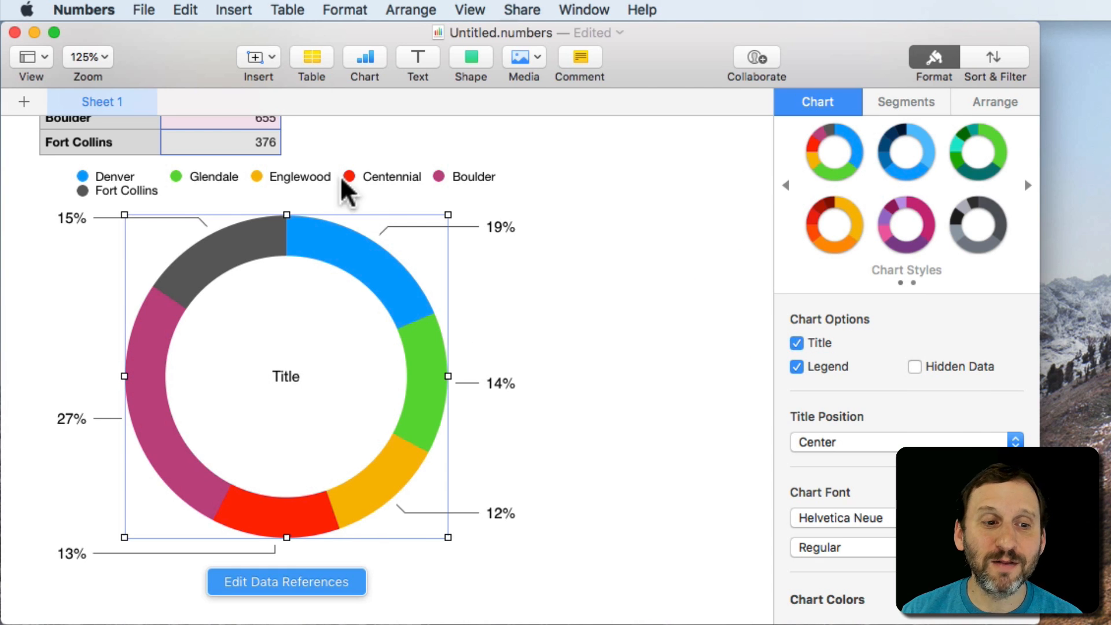
pyautogui.moveTo(209, 368)
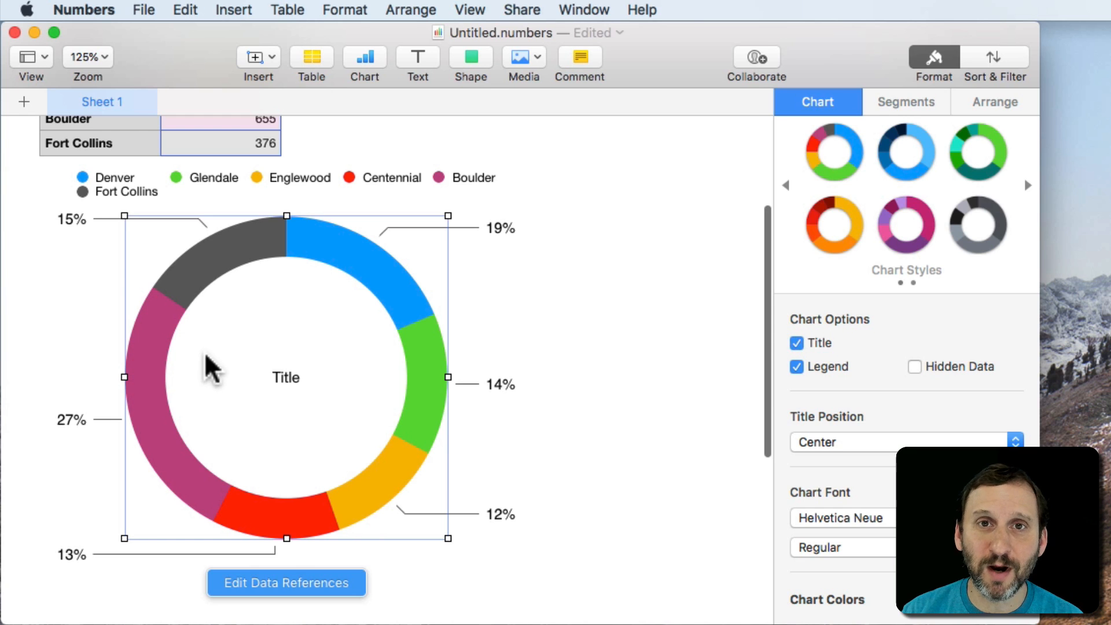
pyautogui.moveTo(322, 284)
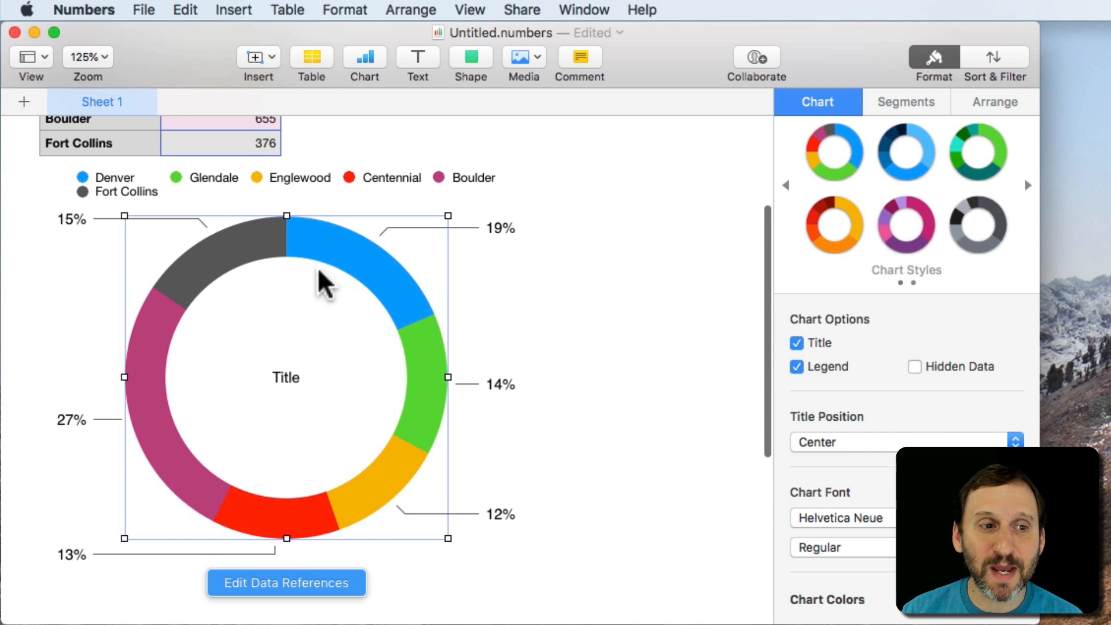
pyautogui.moveTo(399, 456)
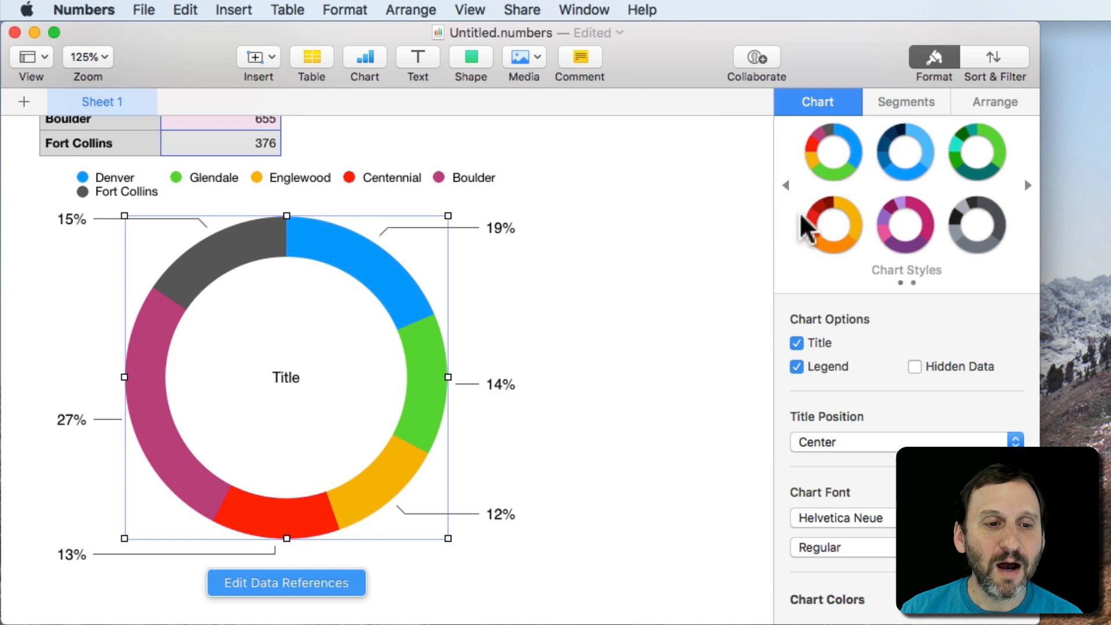
pyautogui.moveTo(411, 368)
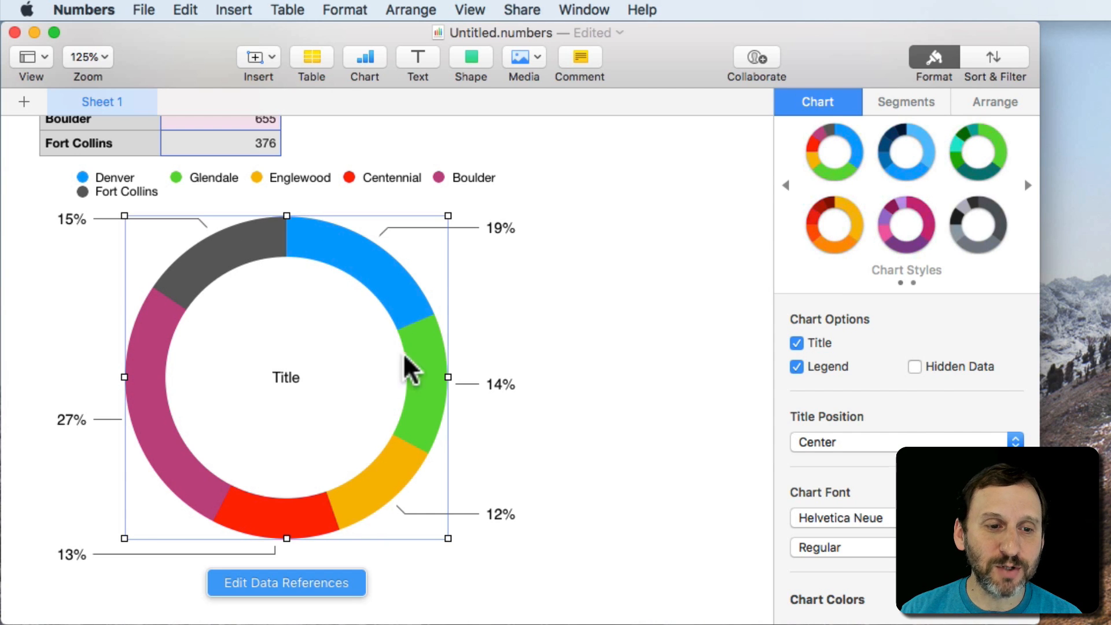
pyautogui.moveTo(277, 504)
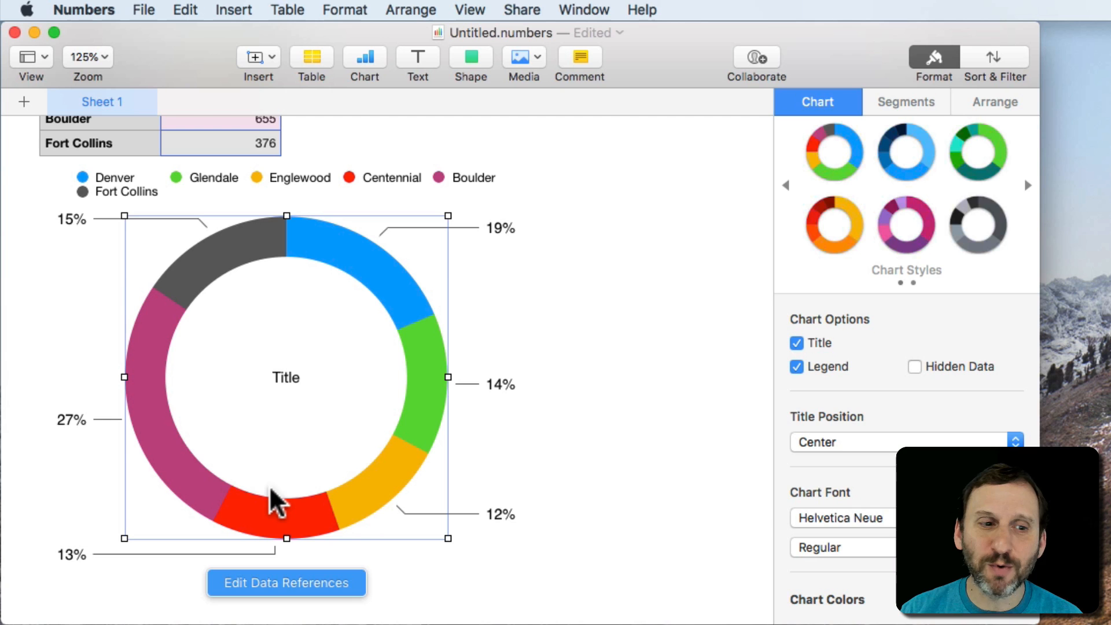
pyautogui.moveTo(217, 510)
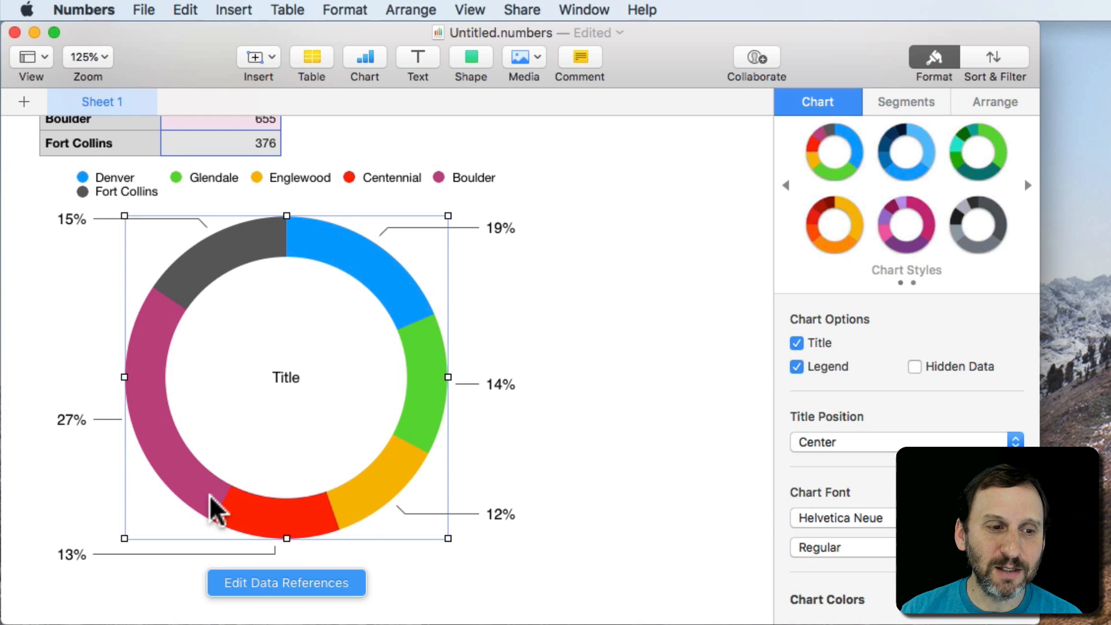
pyautogui.moveTo(170, 301)
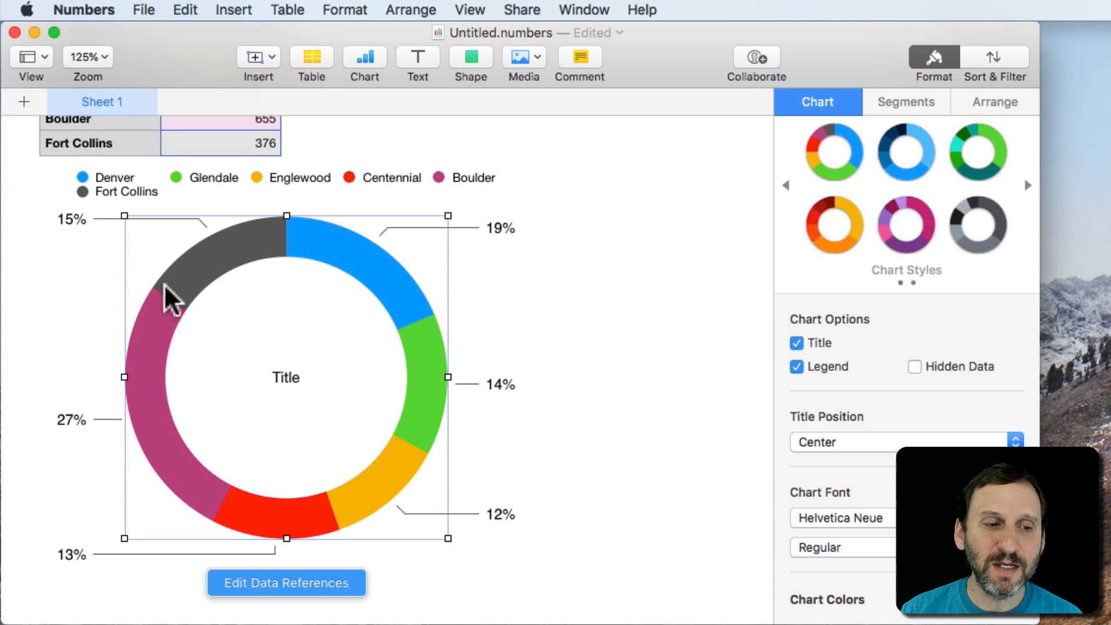
pyautogui.moveTo(394, 365)
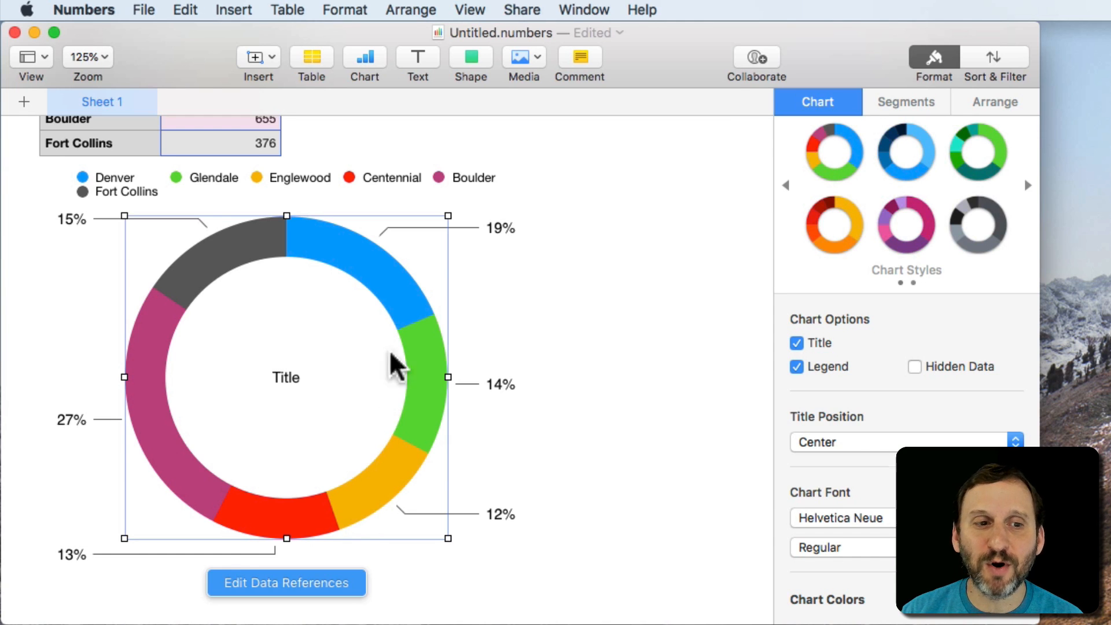
pyautogui.moveTo(428, 326)
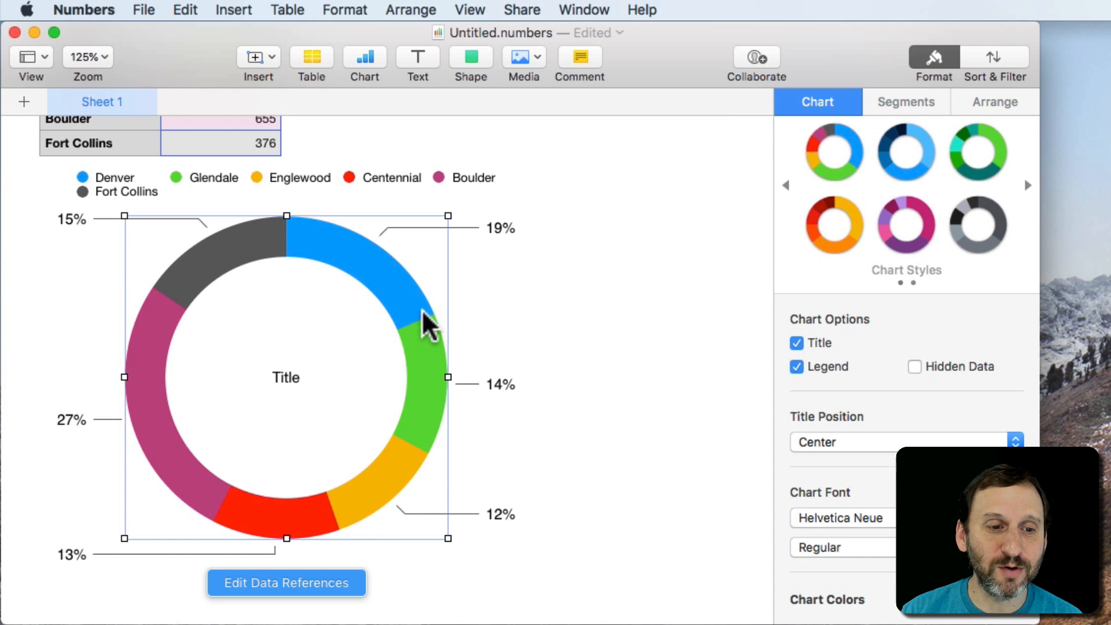
pyautogui.moveTo(153, 307)
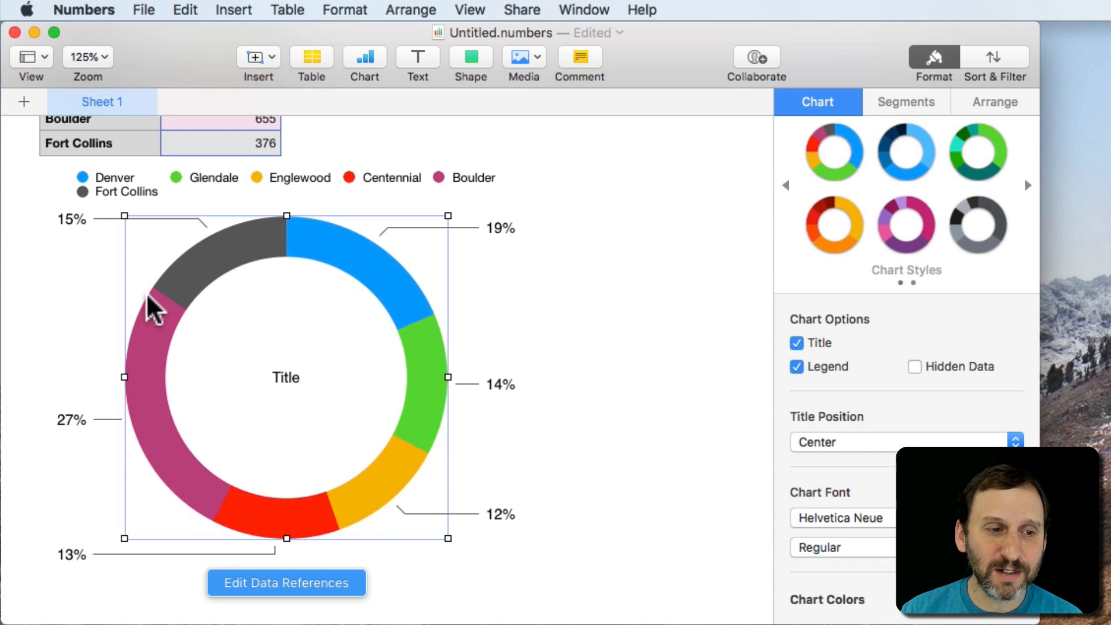
pyautogui.moveTo(154, 411)
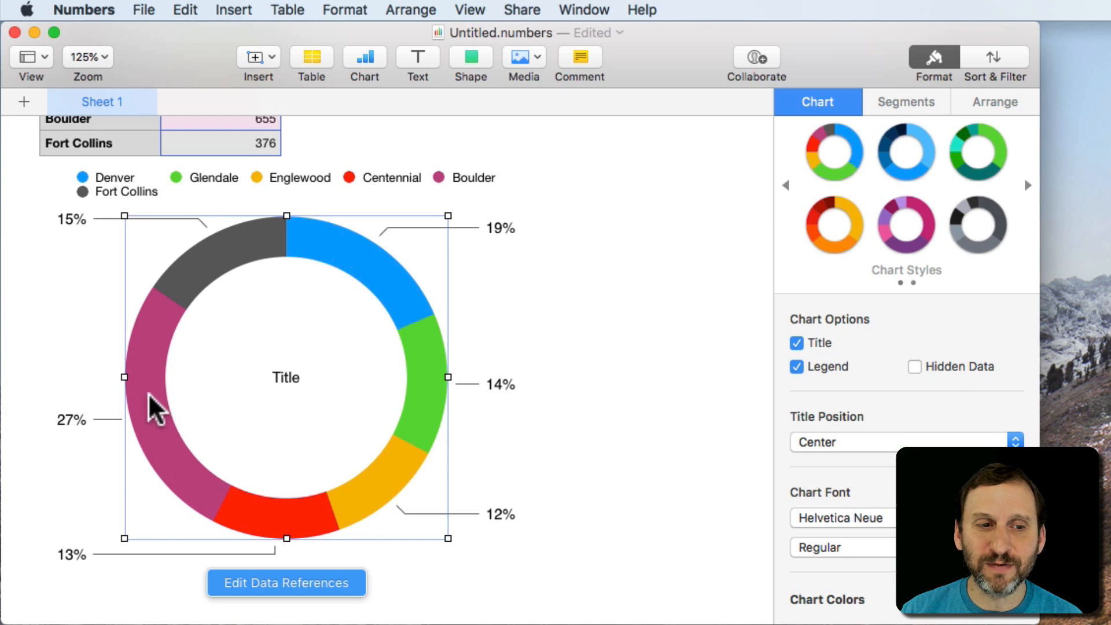
pyautogui.moveTo(291, 347)
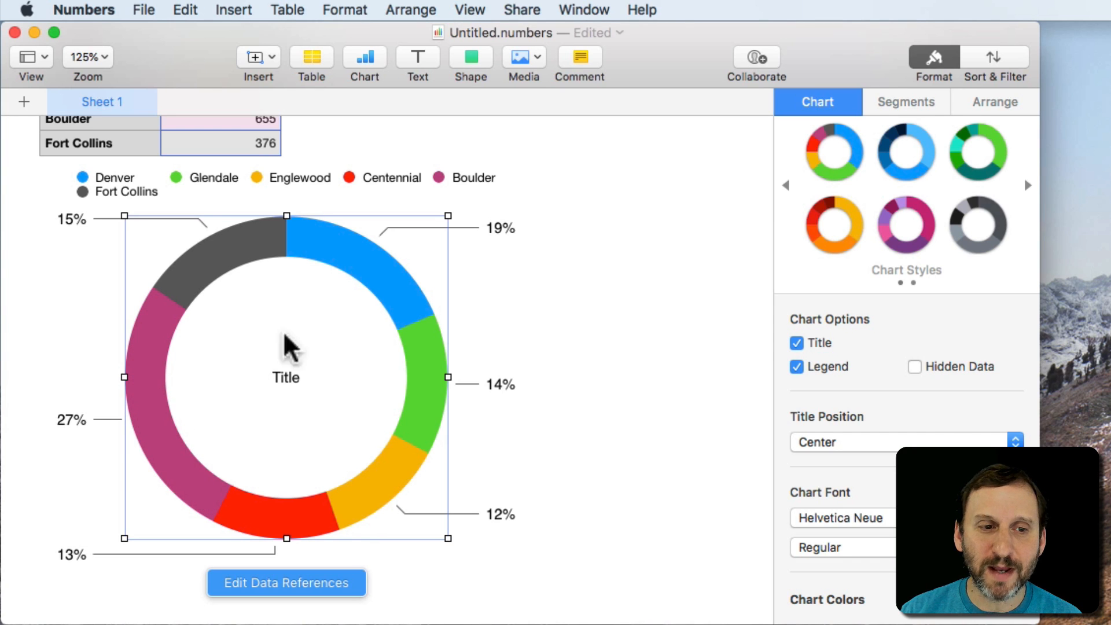
pyautogui.moveTo(364, 284)
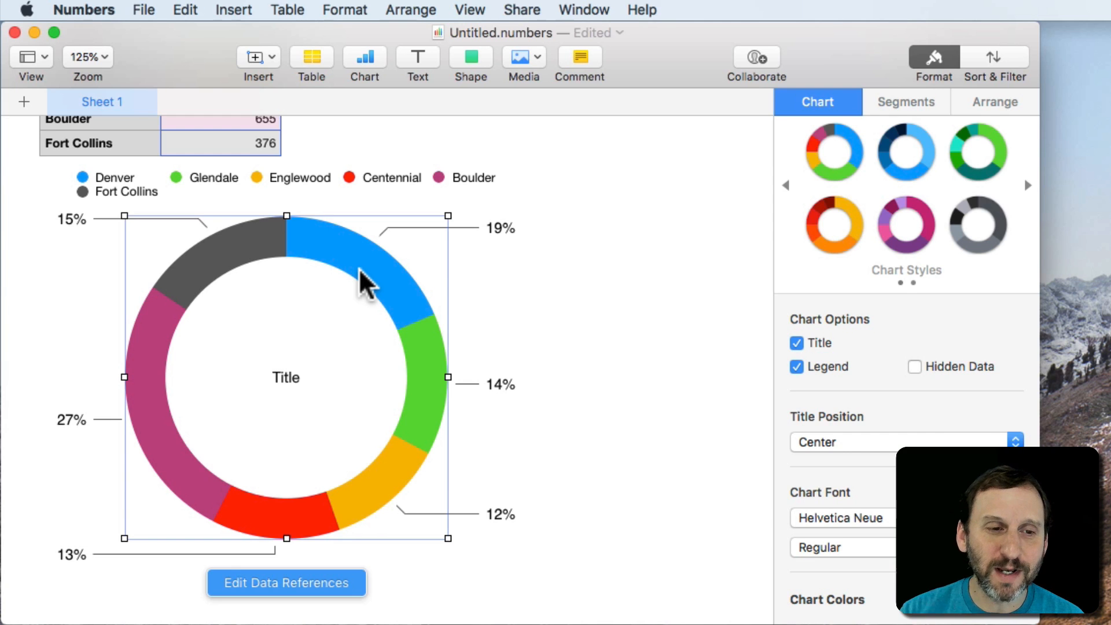
pyautogui.moveTo(361, 328)
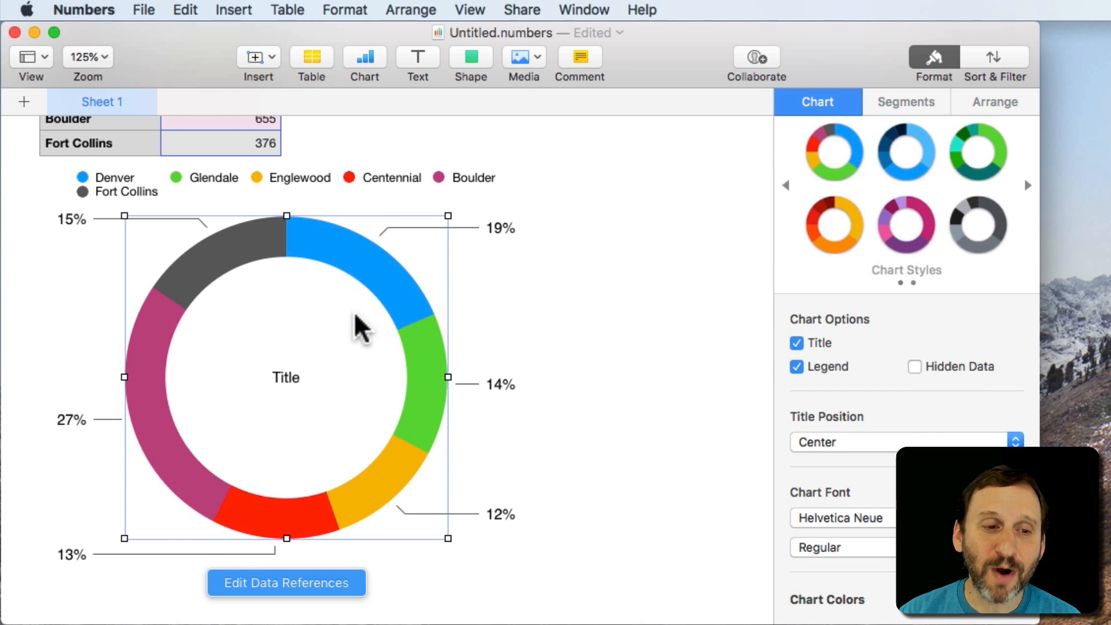
pyautogui.moveTo(347, 343)
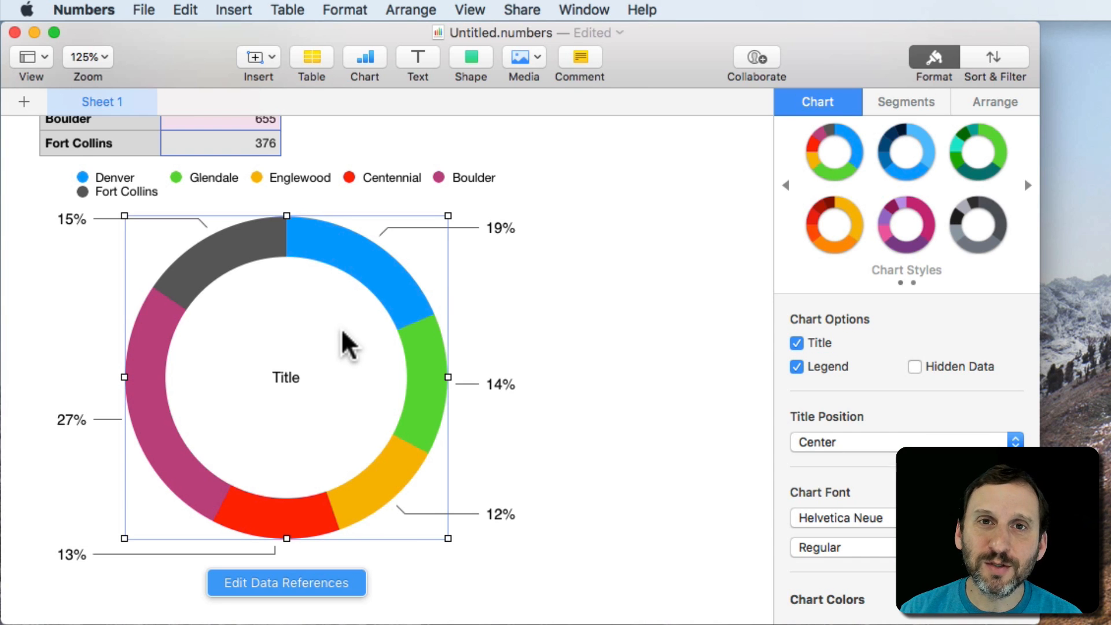
pyautogui.moveTo(251, 294)
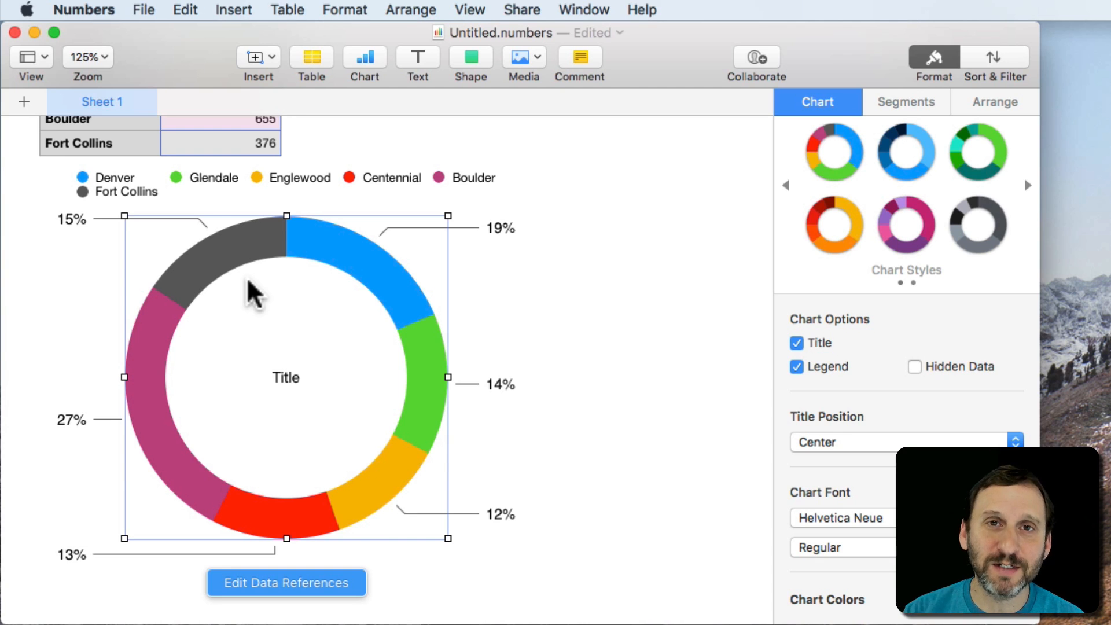
pyautogui.moveTo(241, 301)
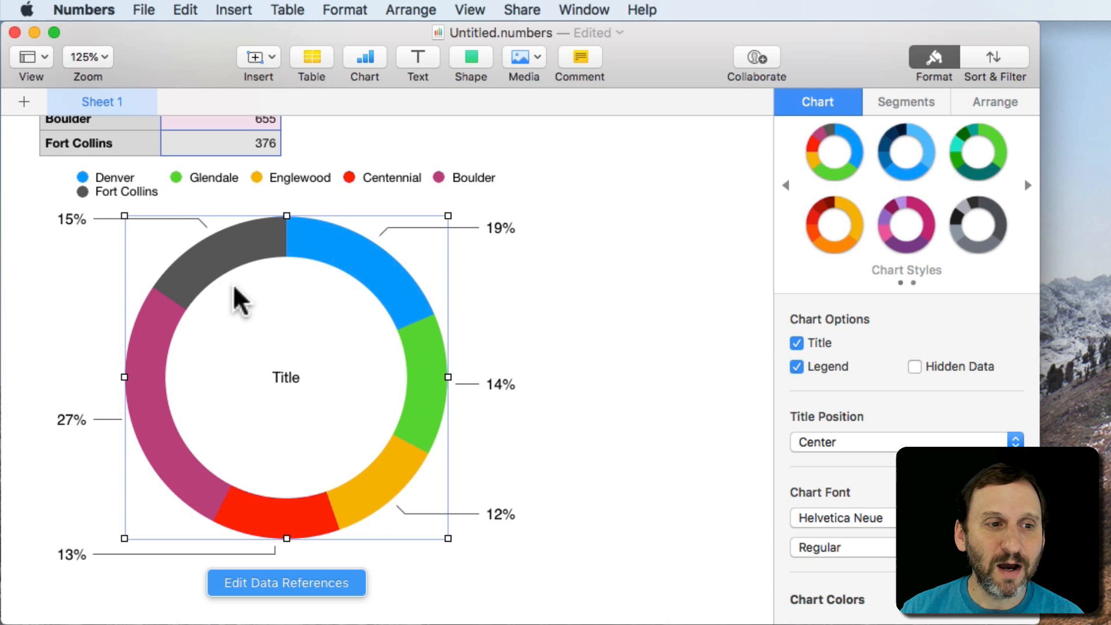
pyautogui.moveTo(197, 287)
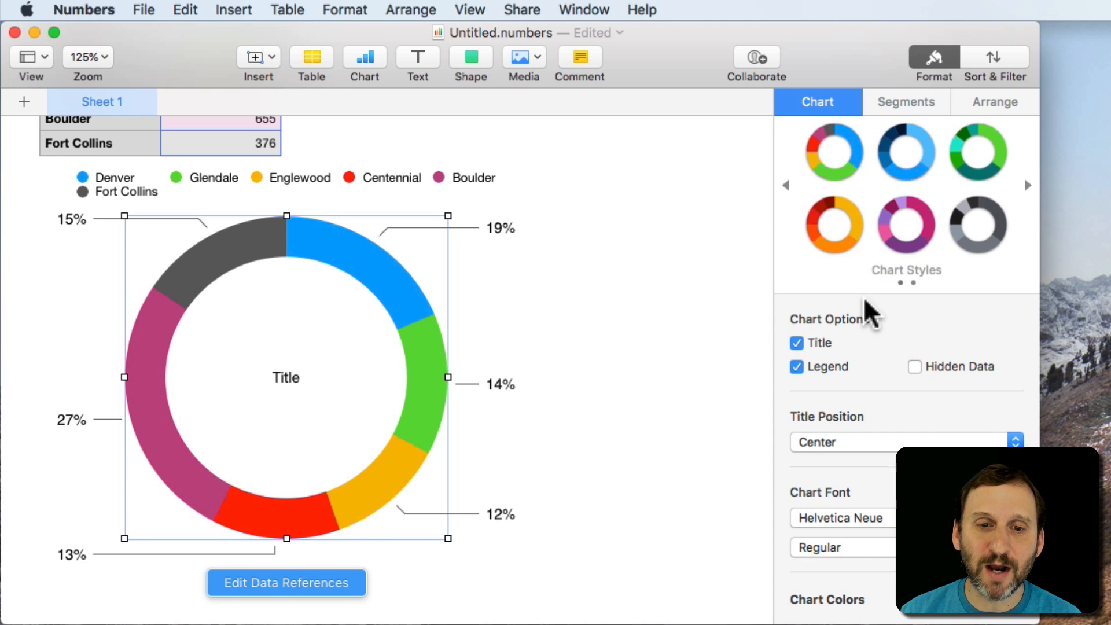
pyautogui.moveTo(822, 357)
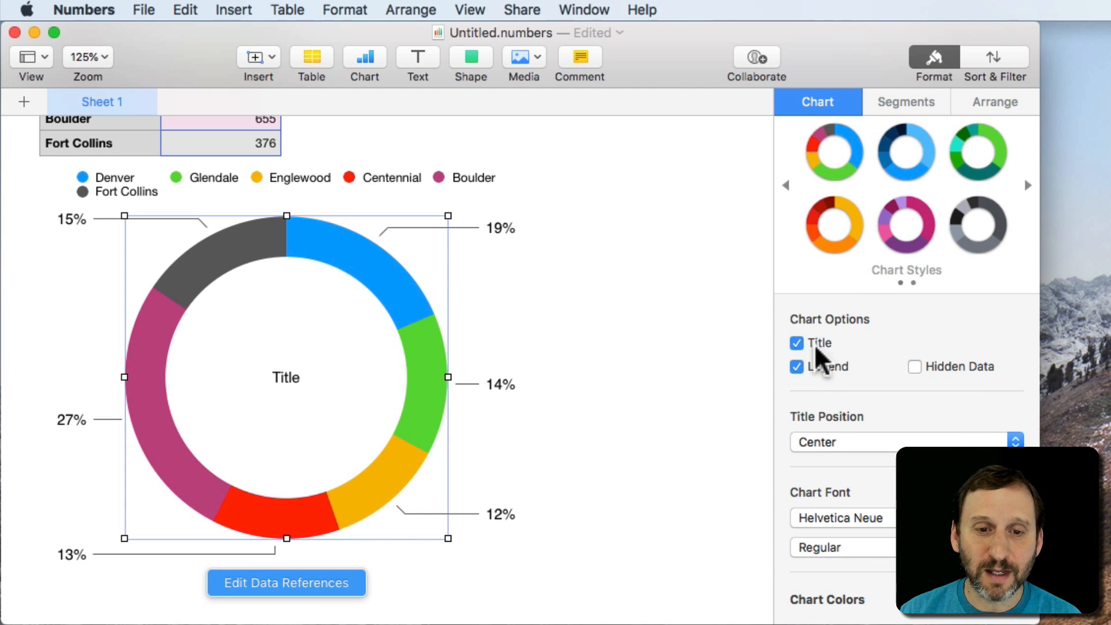
# Step: Hide the donut chart's legend and keep the title centered inside the ring
pyautogui.click(796, 367)
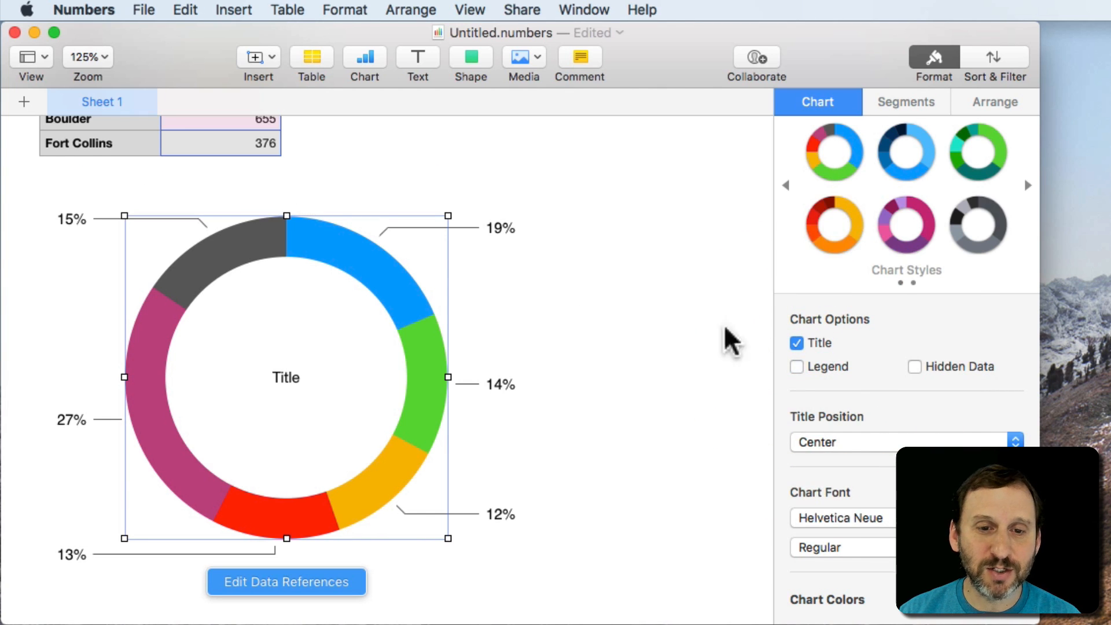
pyautogui.moveTo(858, 443)
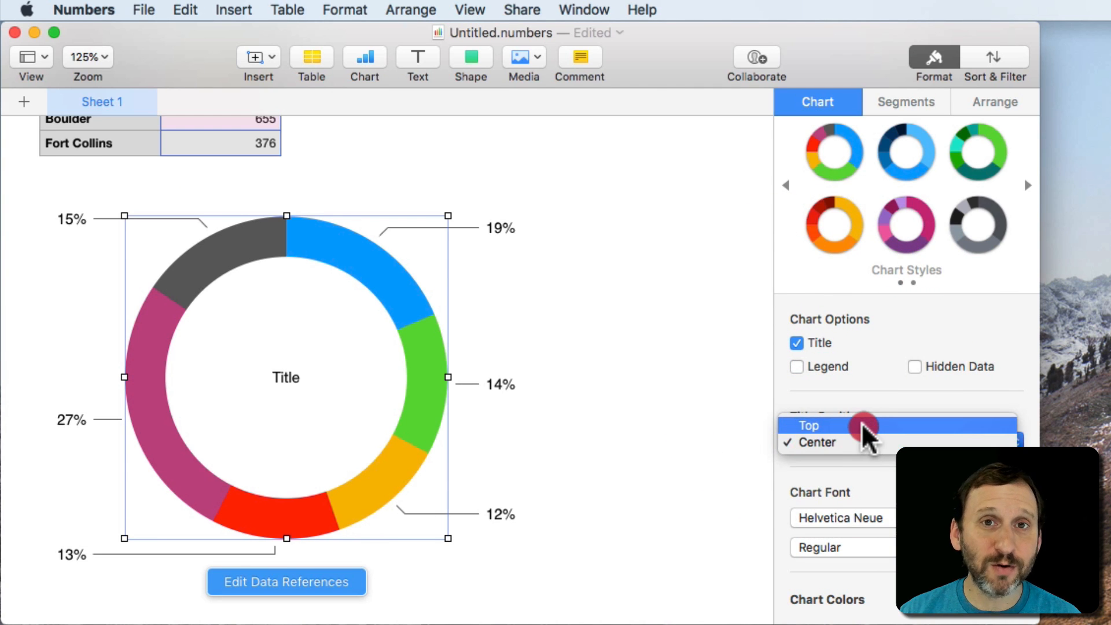
pyautogui.click(808, 424)
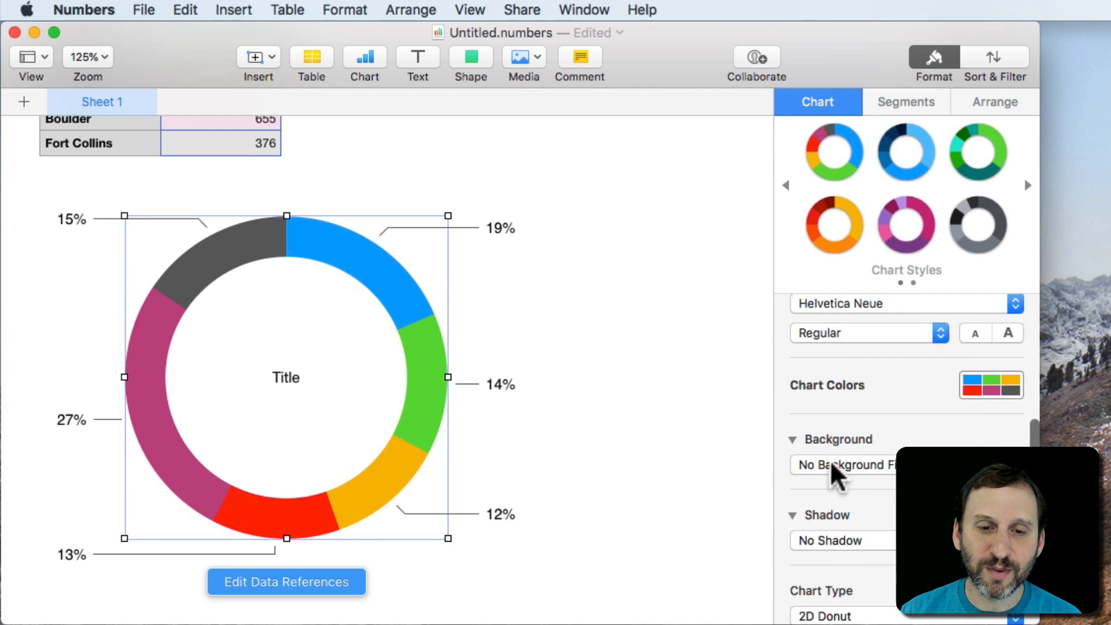
pyautogui.click(844, 466)
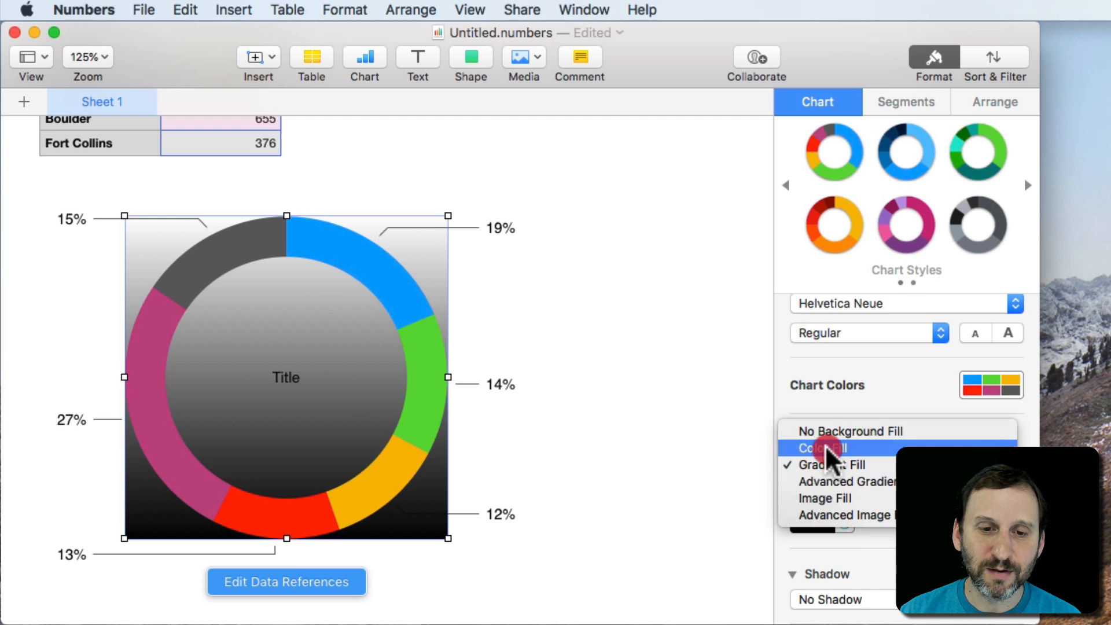
pyautogui.click(822, 448)
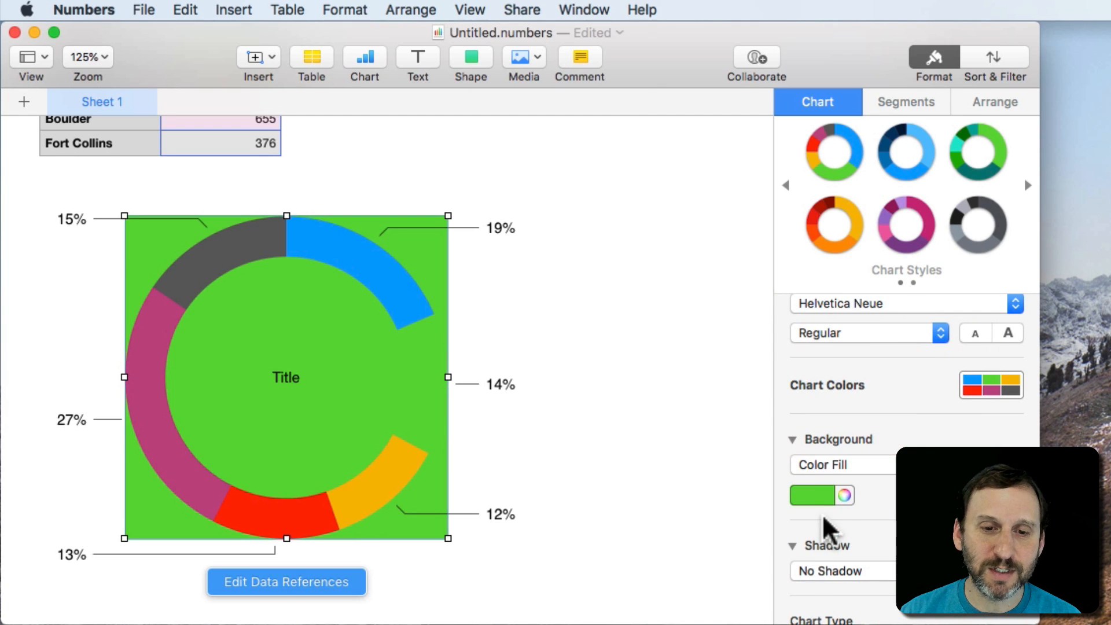
pyautogui.click(844, 494)
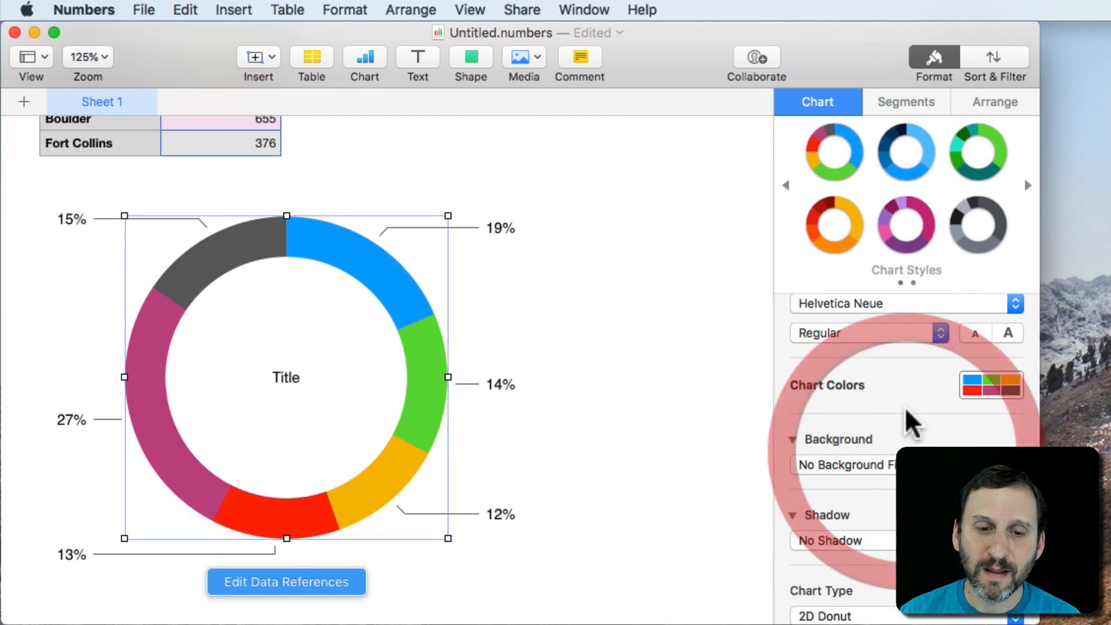
pyautogui.click(836, 541)
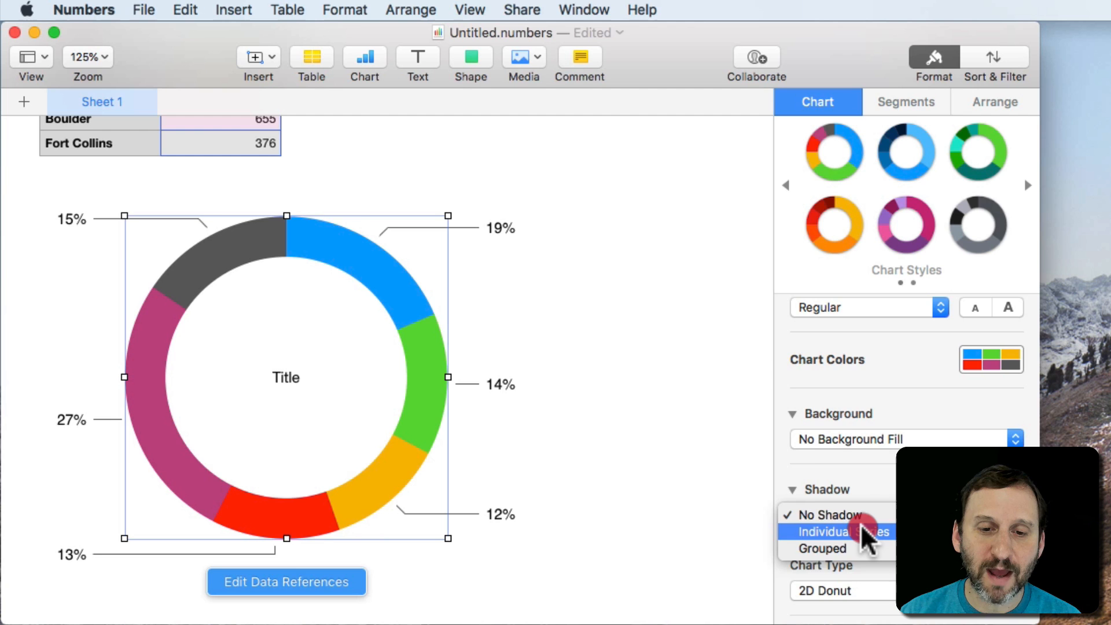
pyautogui.click(836, 533)
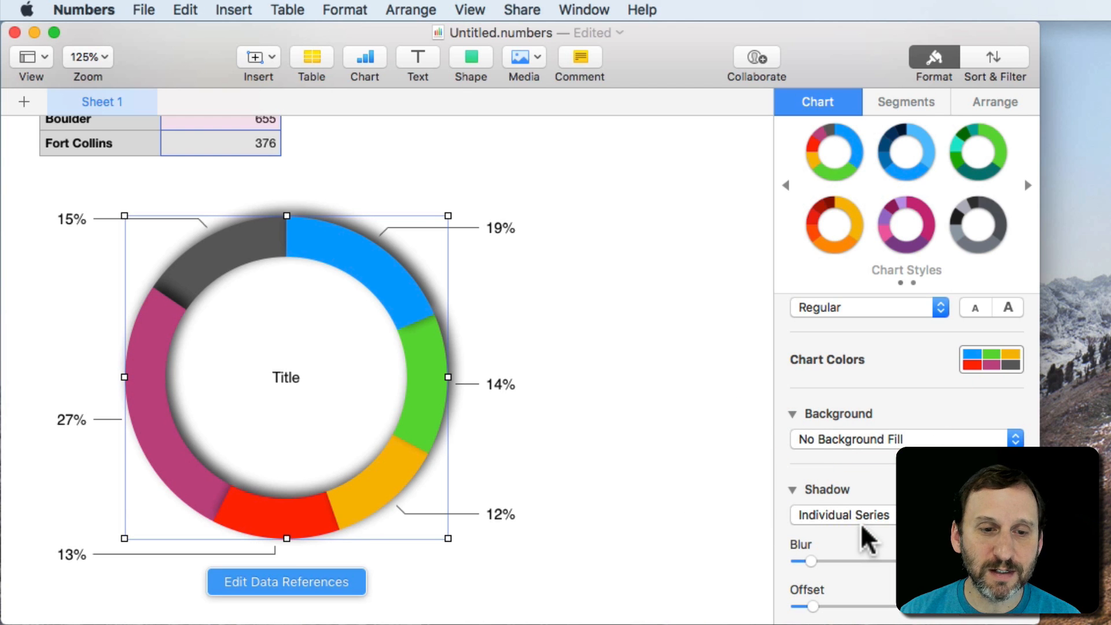
pyautogui.click(843, 514)
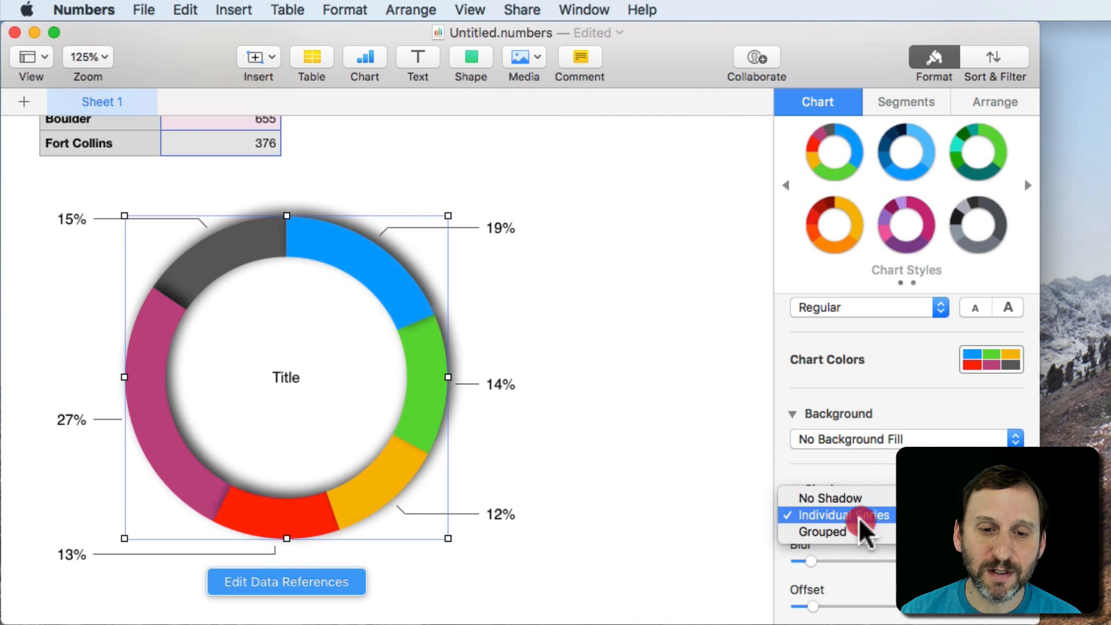
pyautogui.click(822, 531)
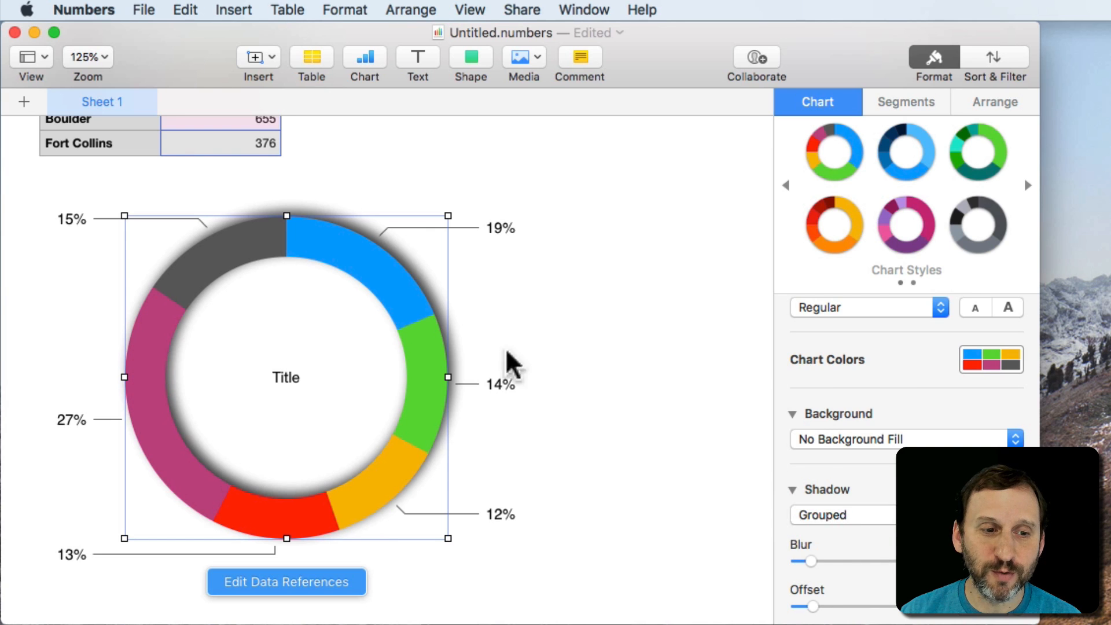
pyautogui.click(840, 514)
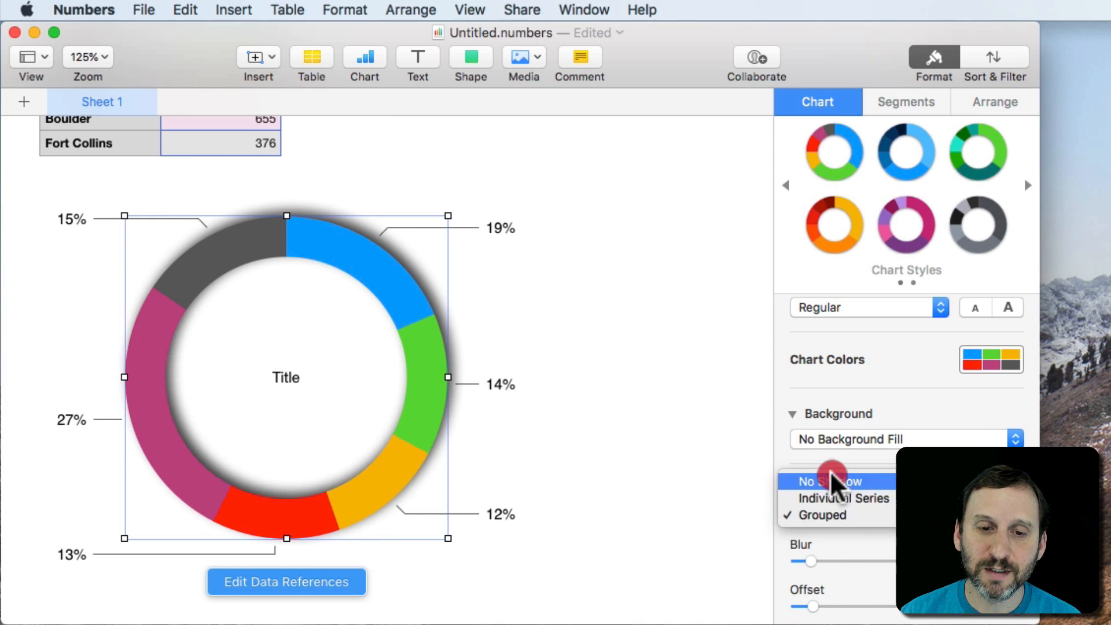
pyautogui.click(833, 481)
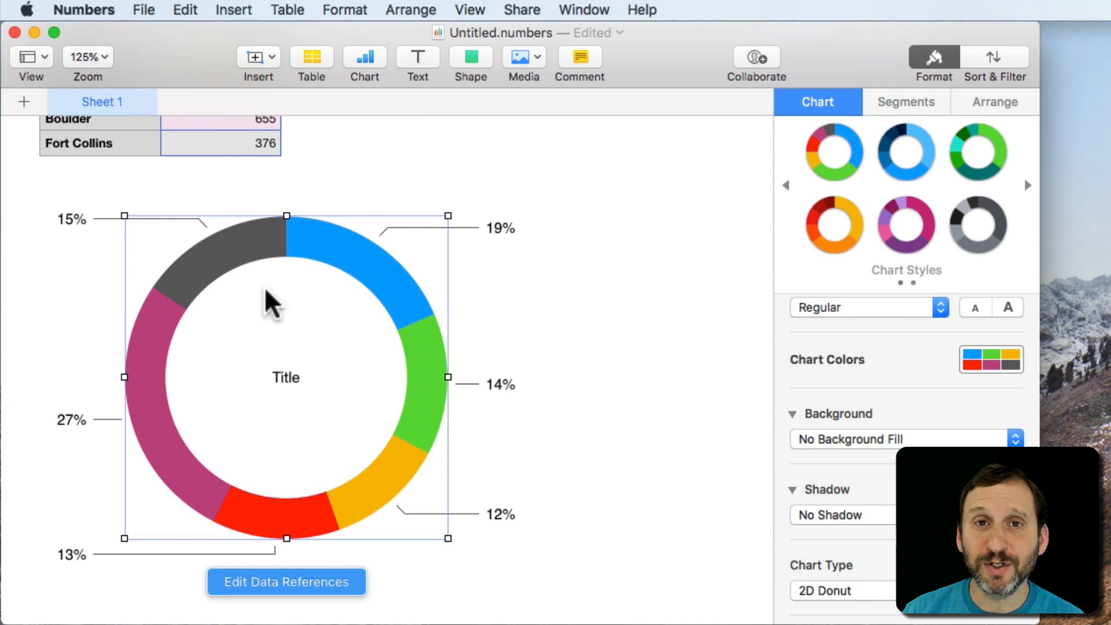
pyautogui.moveTo(460, 497)
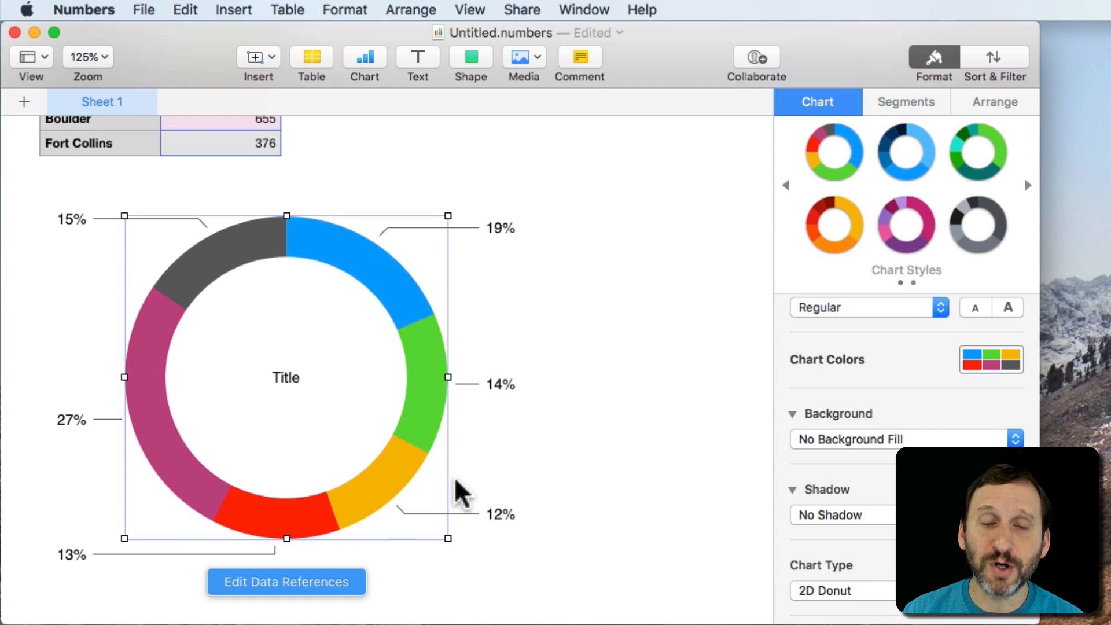
pyautogui.moveTo(465, 488)
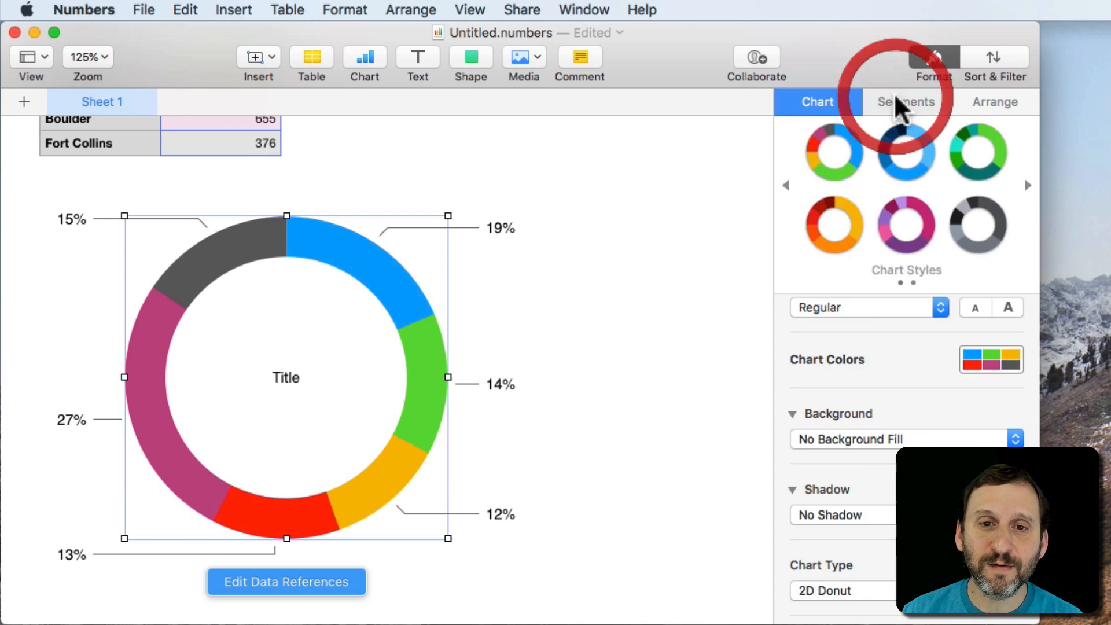
# Step: Select the green Glendale segment and return its label to showing only the 14% value
pyautogui.click(905, 102)
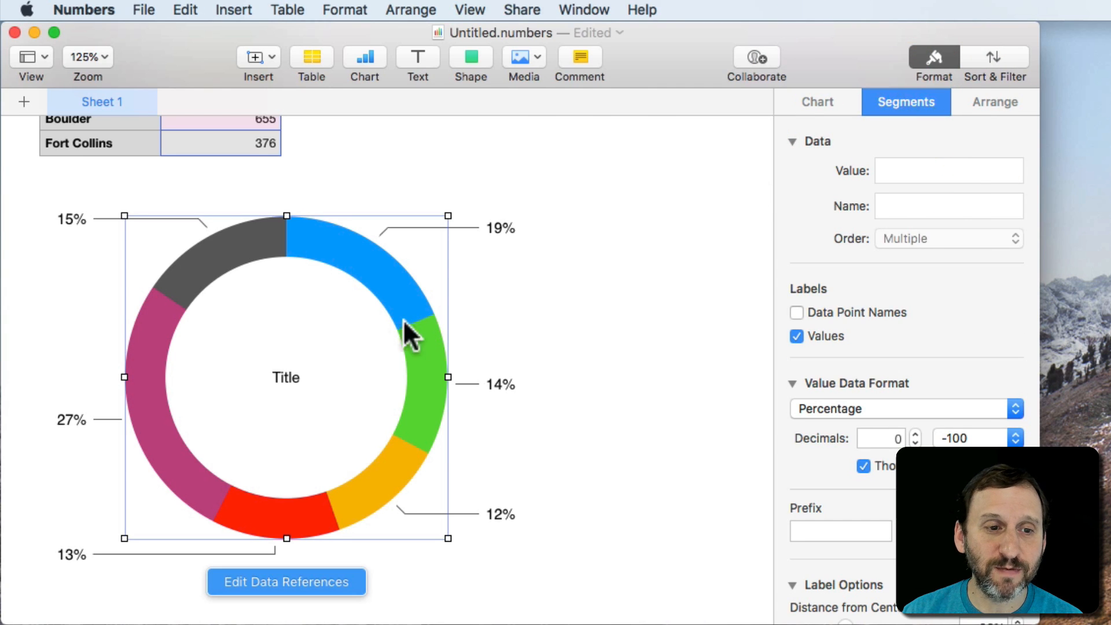
pyautogui.click(425, 390)
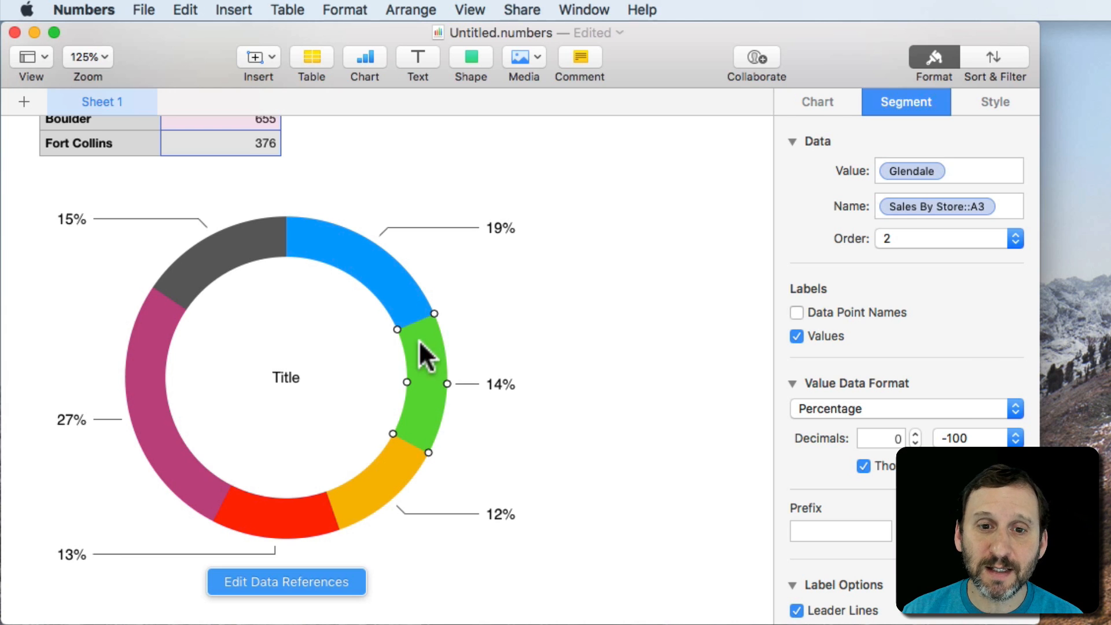
pyautogui.moveTo(902, 244)
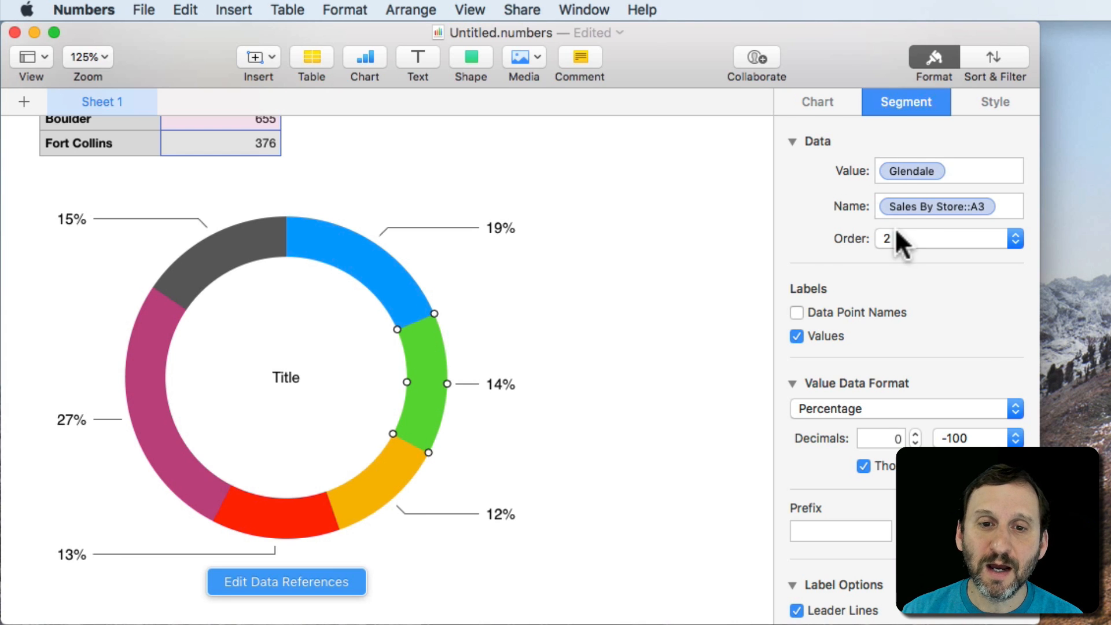
pyautogui.moveTo(840, 400)
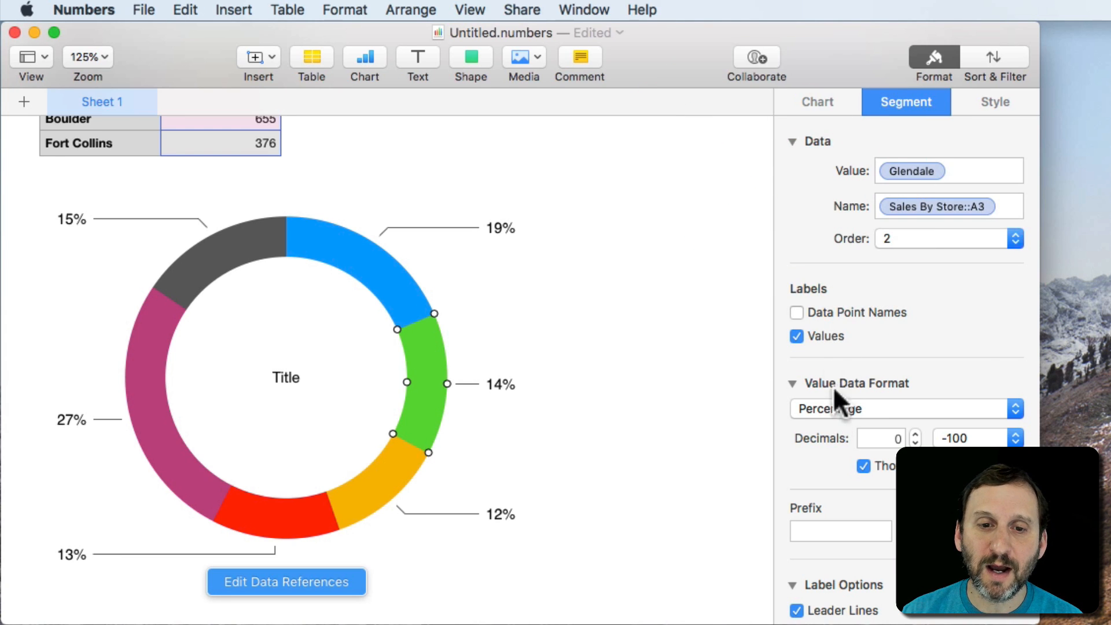
pyautogui.click(796, 313)
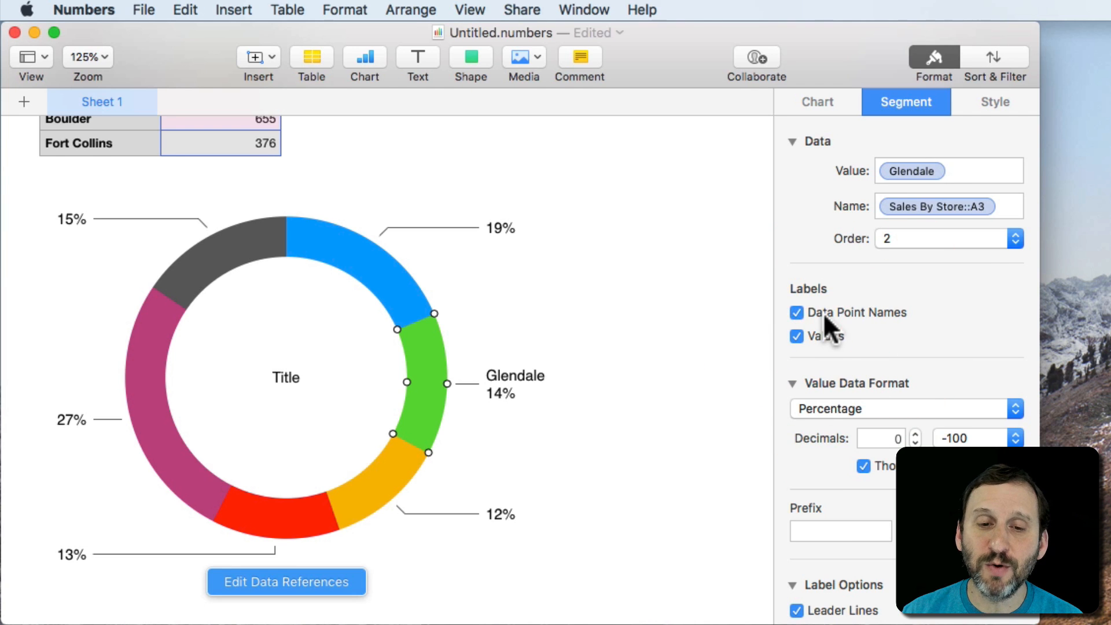
pyautogui.click(796, 336)
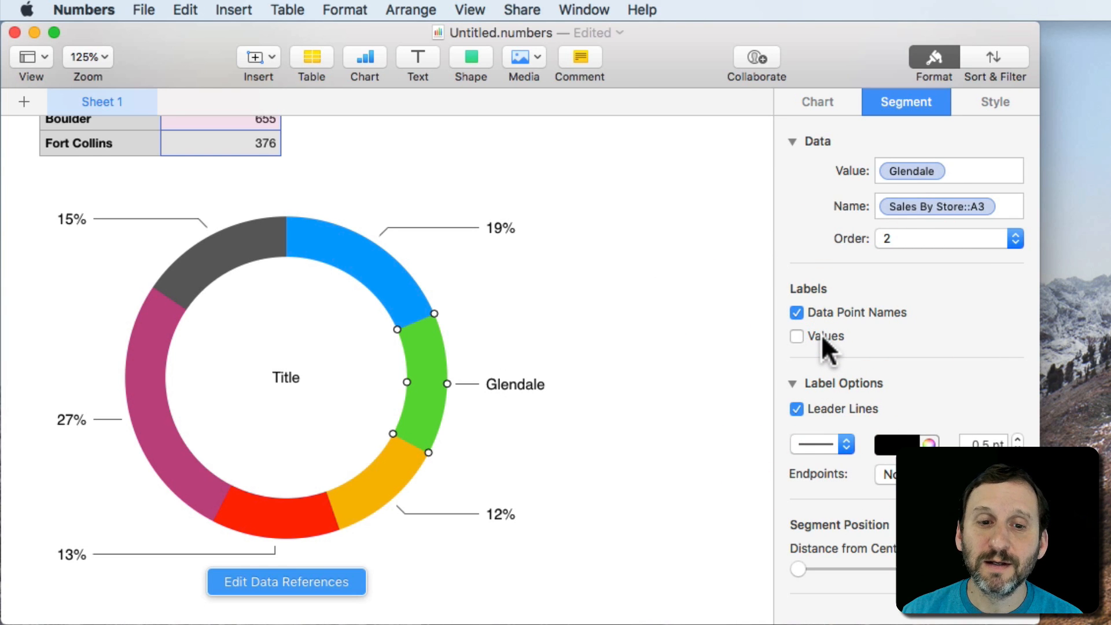
pyautogui.click(796, 336)
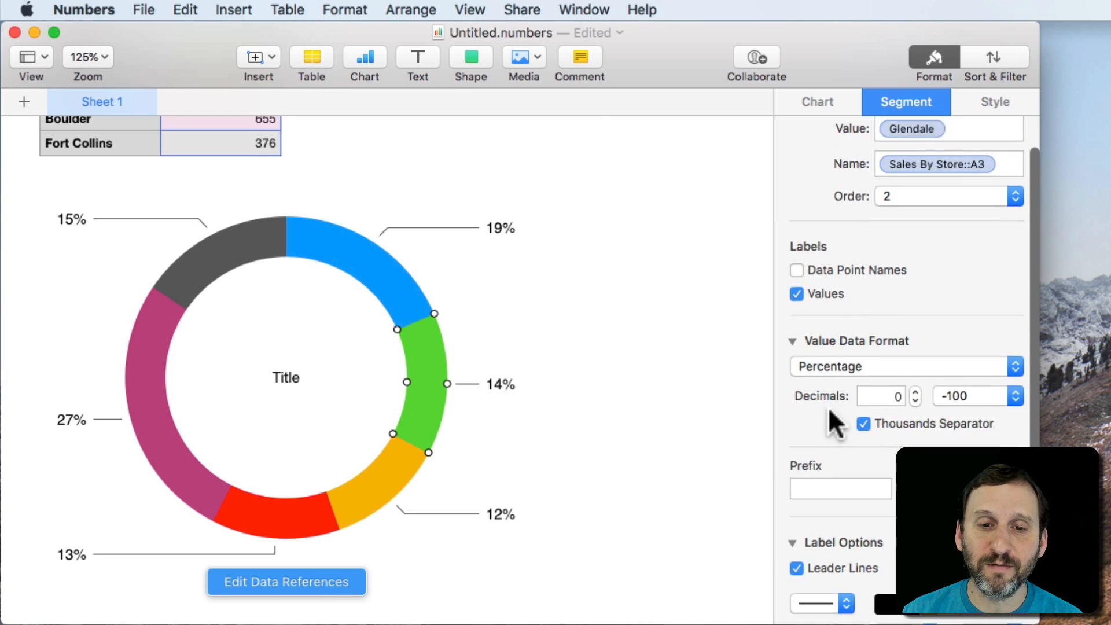
# Step: Adjust Glendale's label distance and keep its leader line before pulling the segment out
pyautogui.scroll(-3)
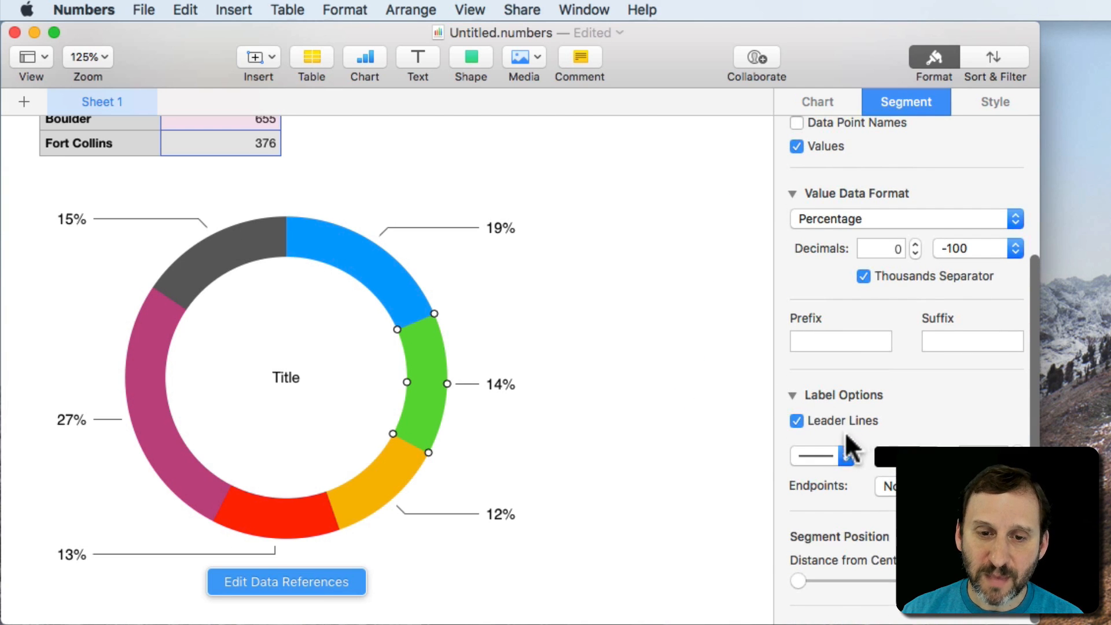
pyautogui.click(822, 456)
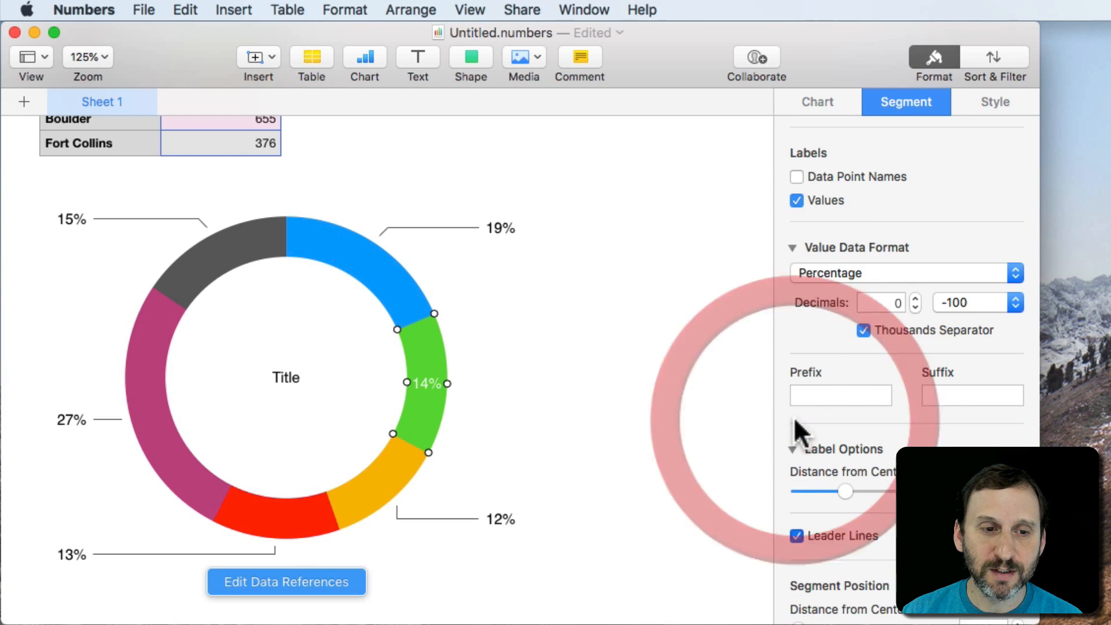
pyautogui.click(797, 536)
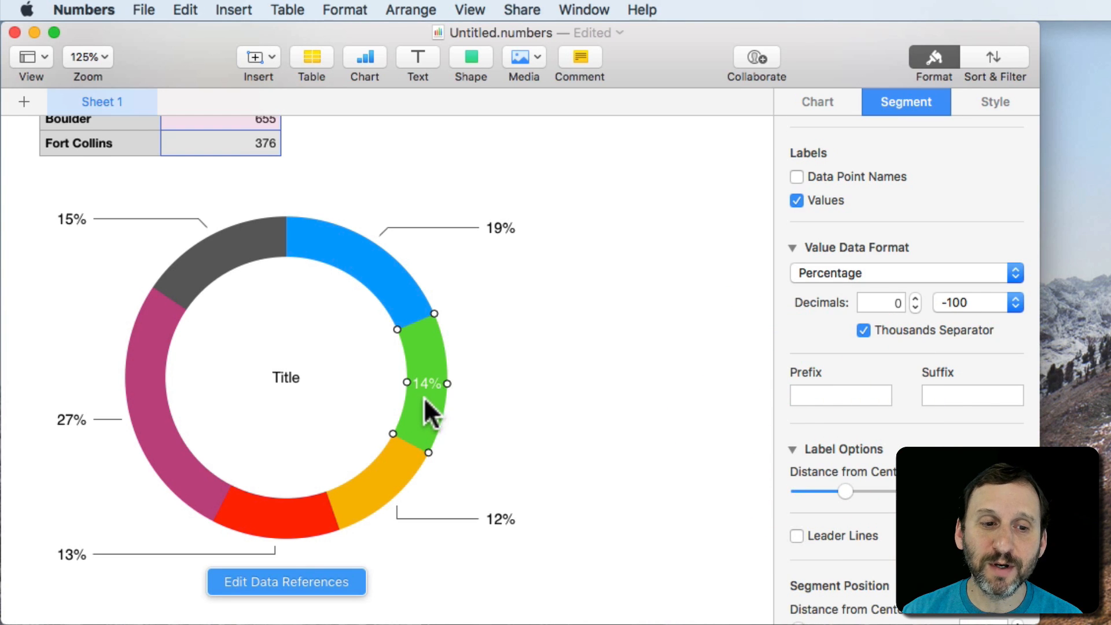
pyautogui.click(796, 536)
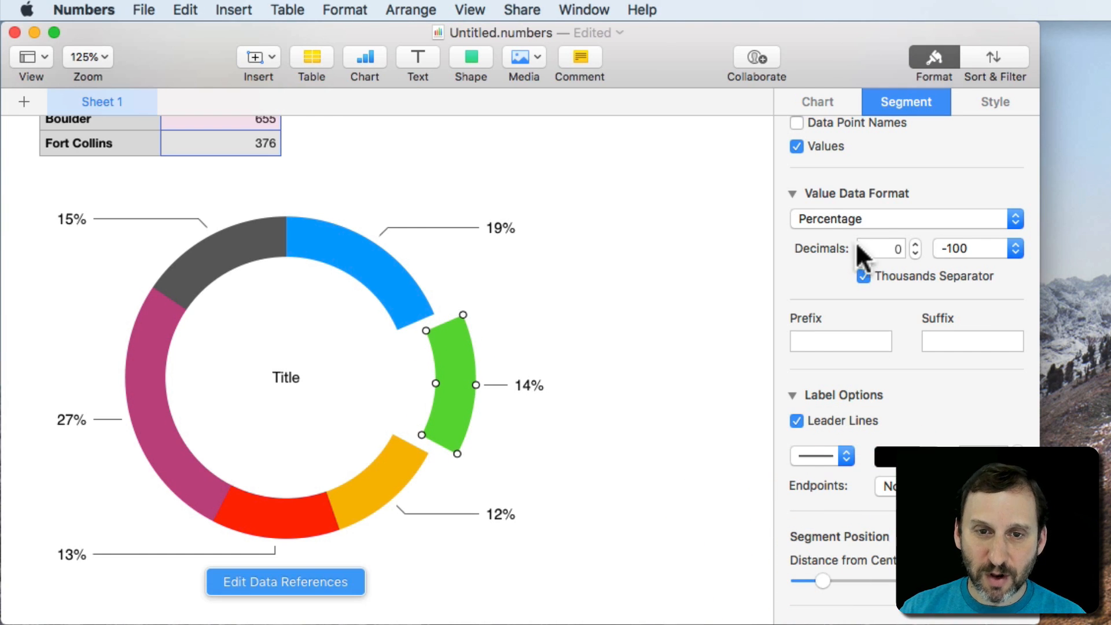
pyautogui.moveTo(734, 372)
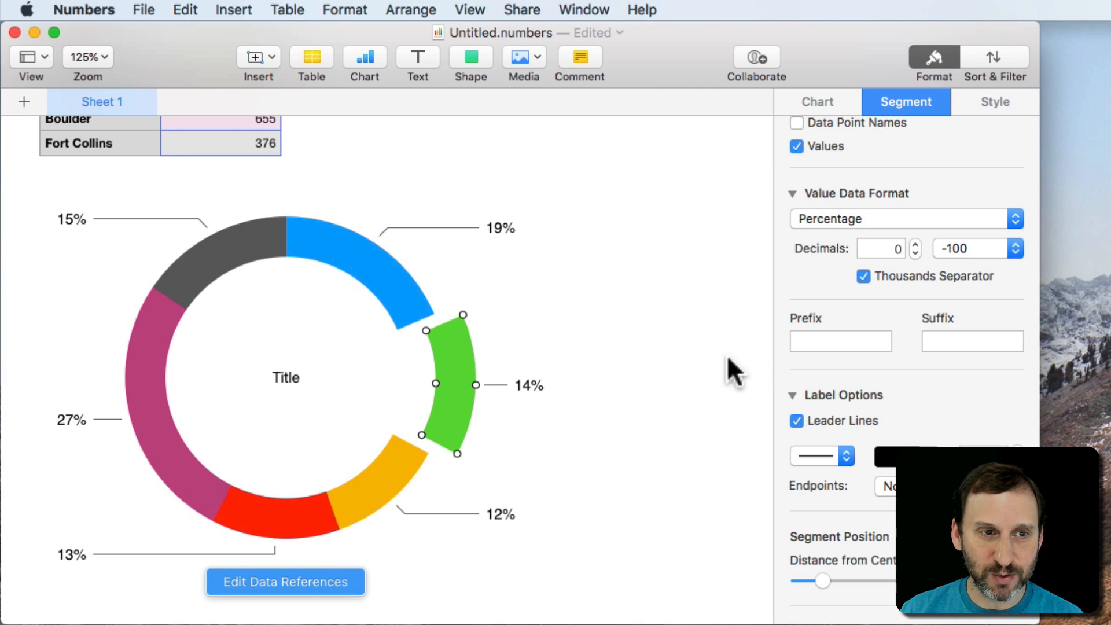
pyautogui.scroll(3)
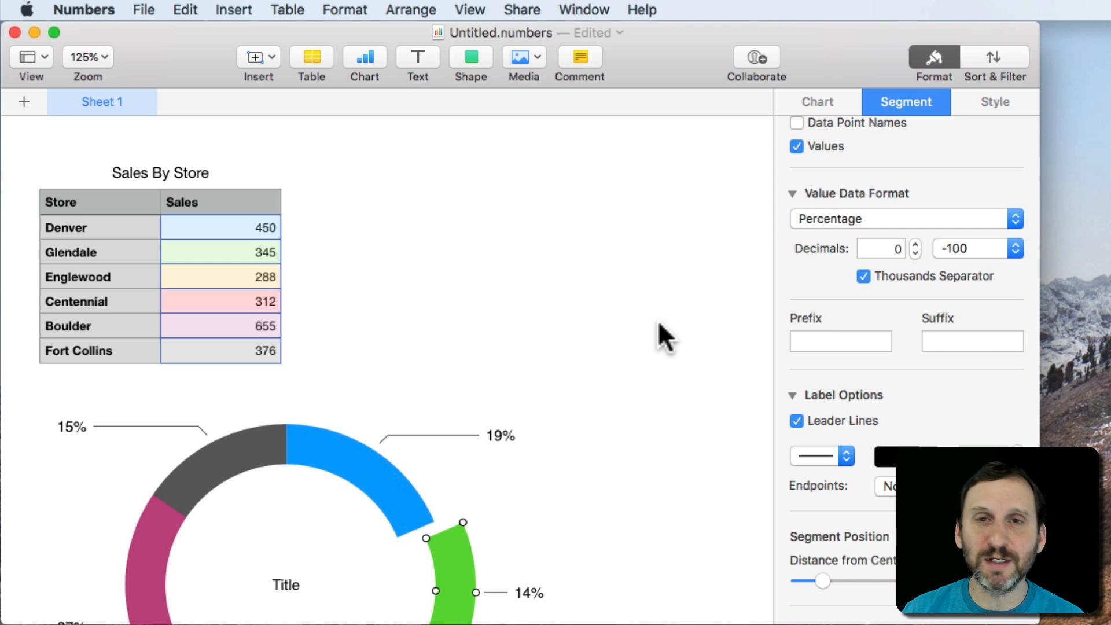
pyautogui.moveTo(644, 333)
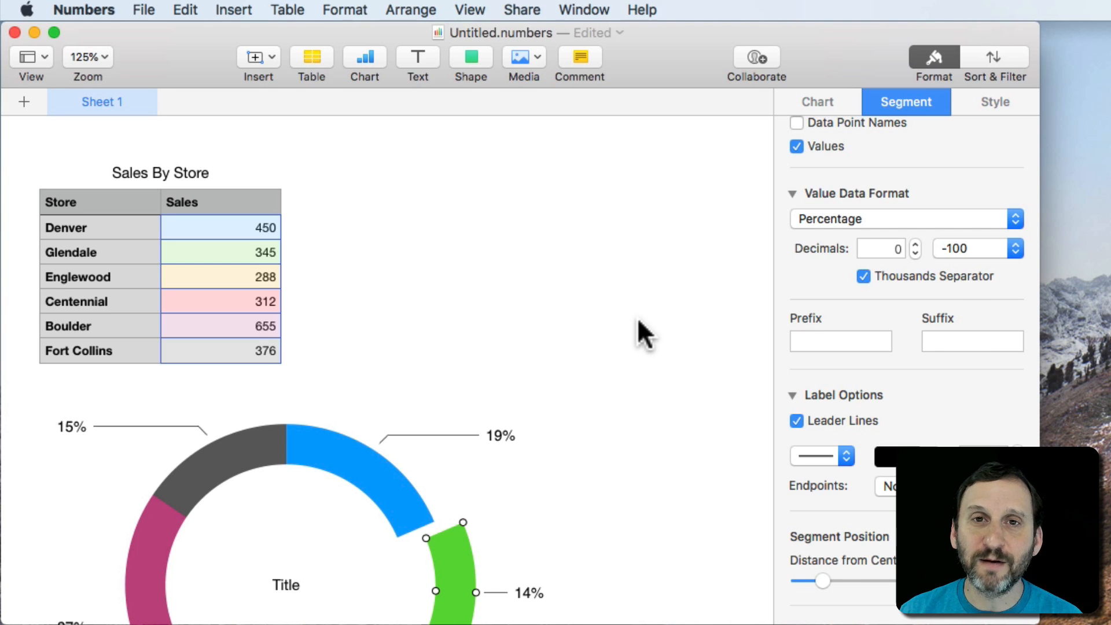
pyautogui.moveTo(843, 89)
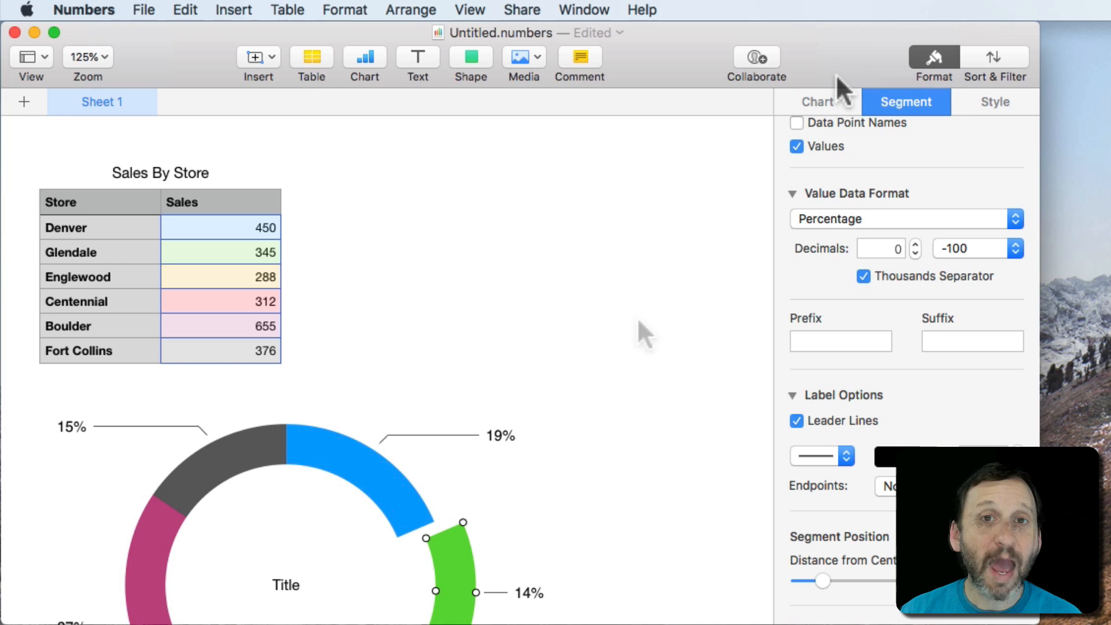
pyautogui.moveTo(310, 397)
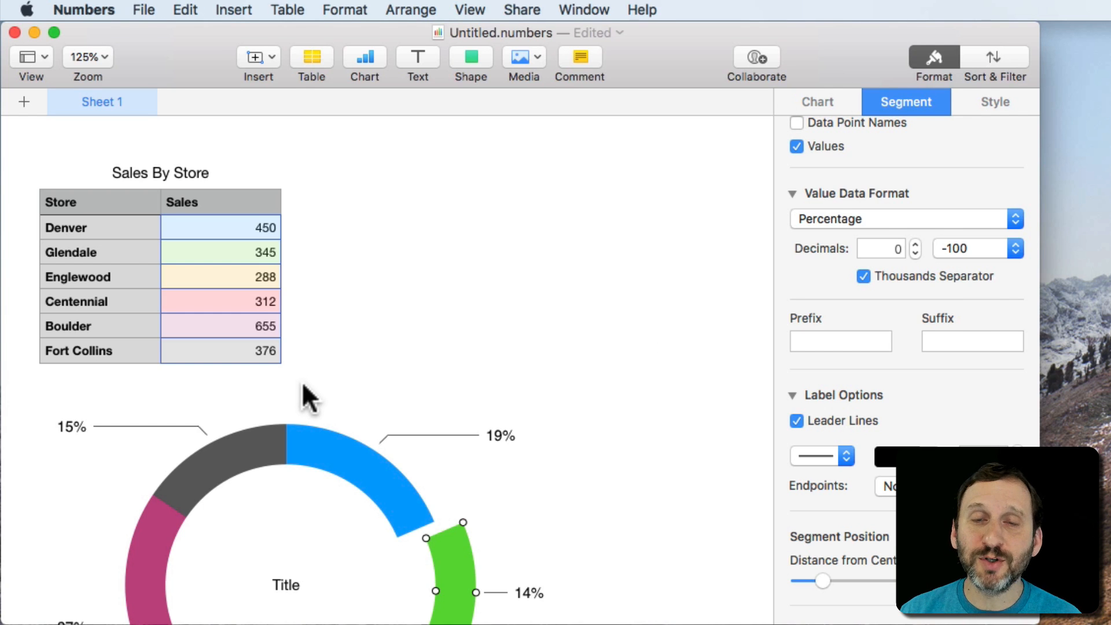